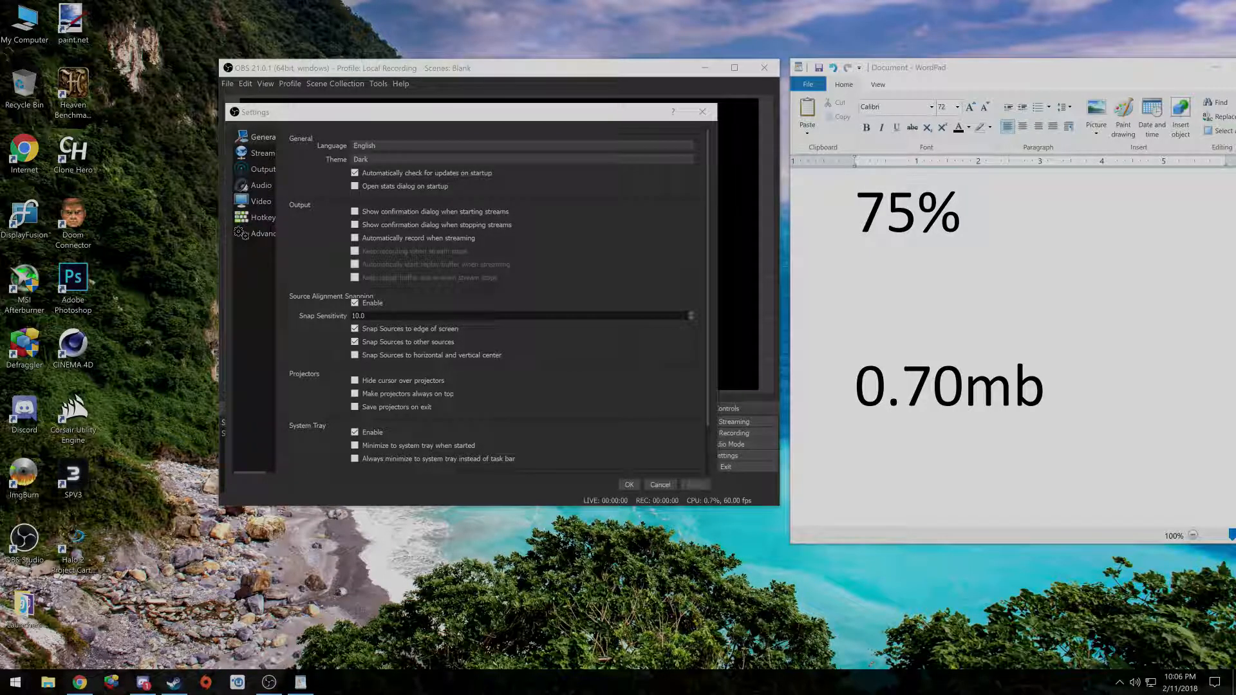
Step: Show the OBS Output settings, then position the WordPad cursor at the end of the 0.70mb figure
click(262, 169)
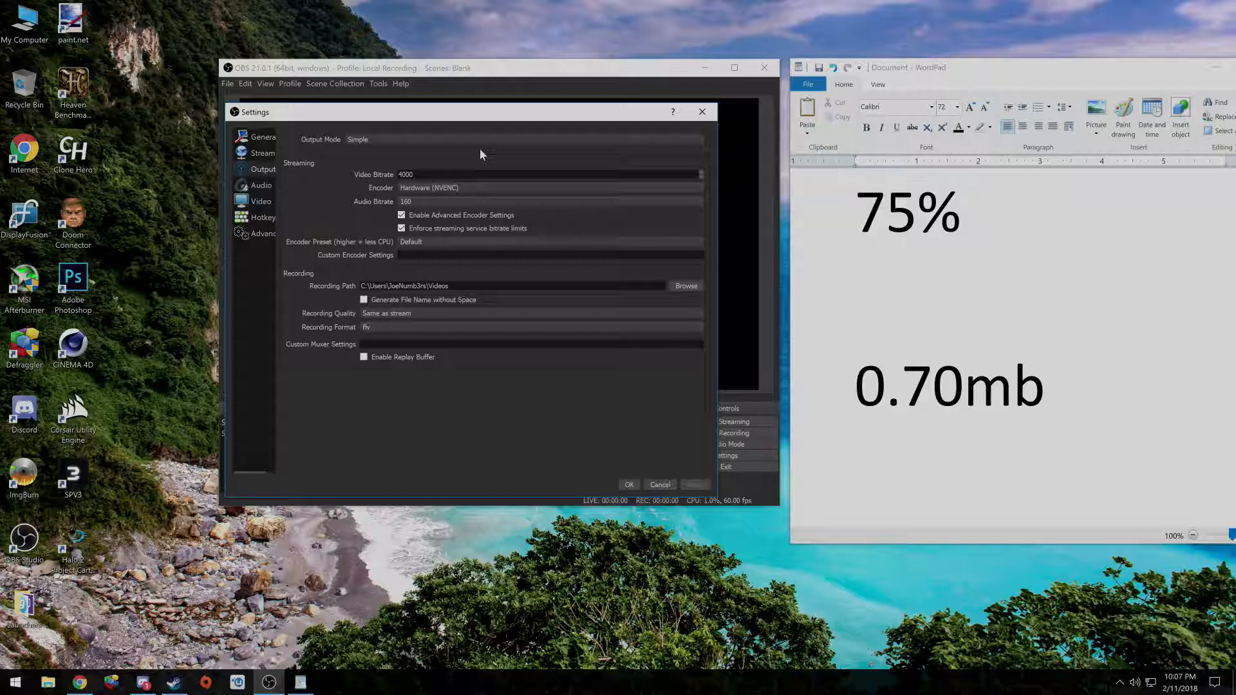
mouse_move(977, 398)
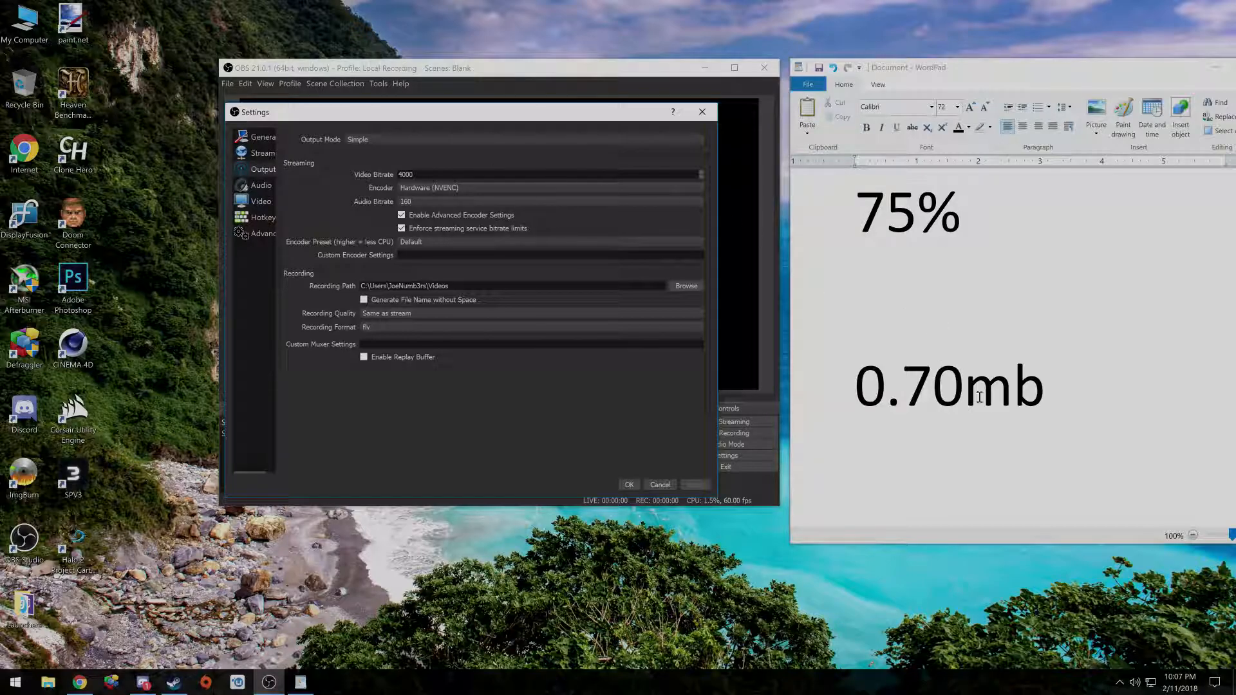
double_click(951, 386)
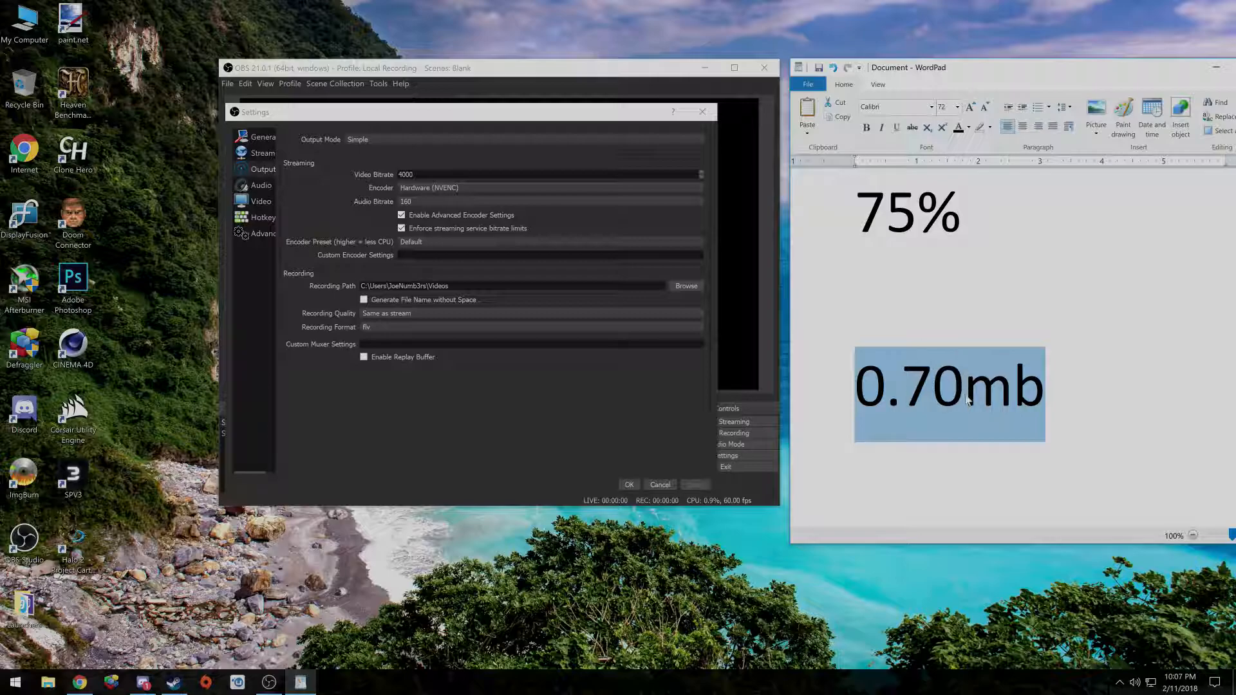
click(1073, 386)
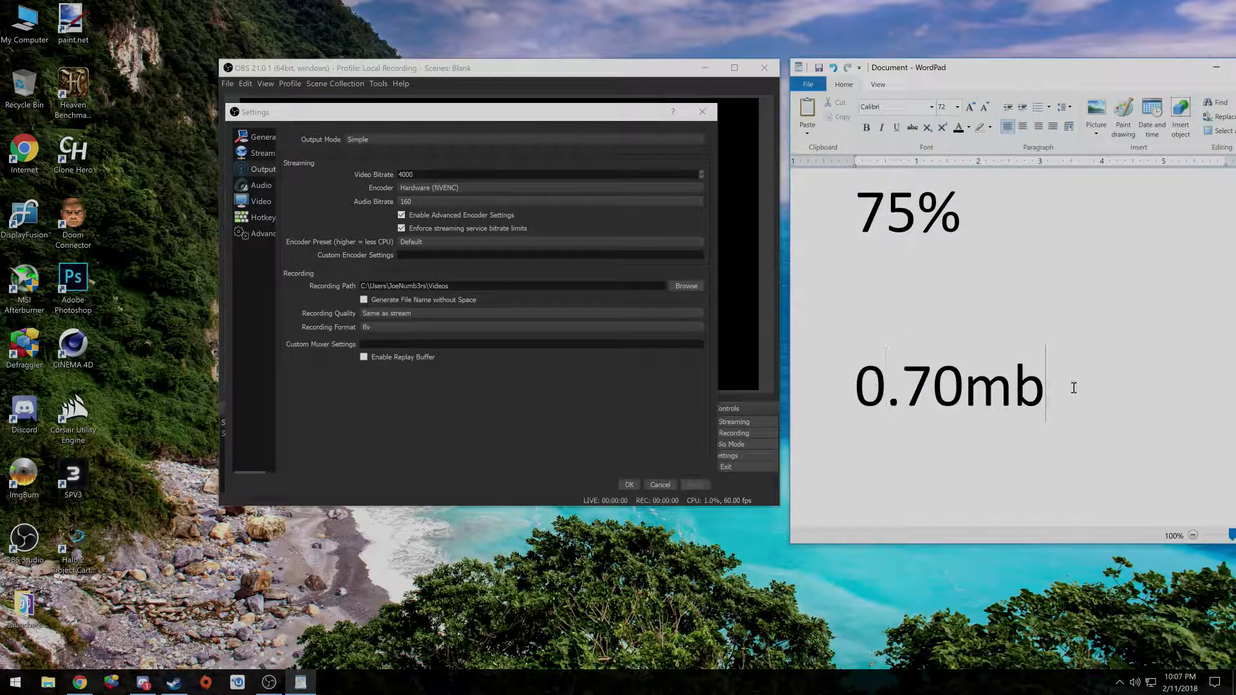
double_click(946, 387)
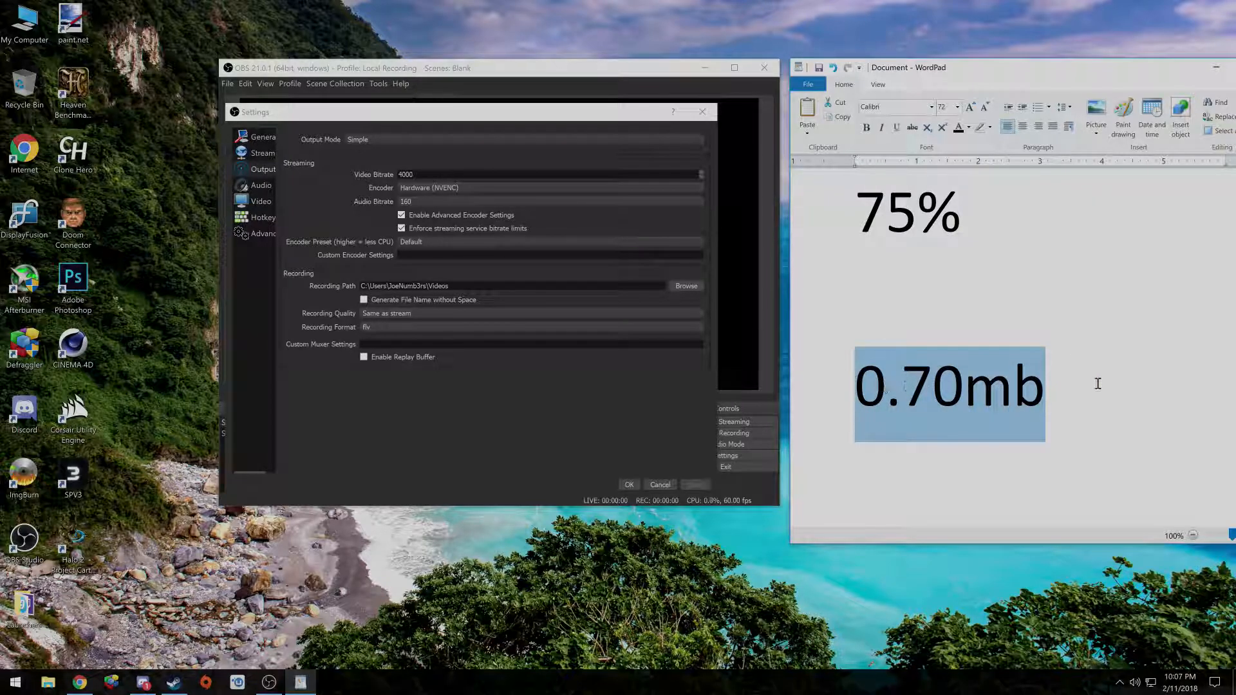
click(985, 253)
text(1.5mvb)
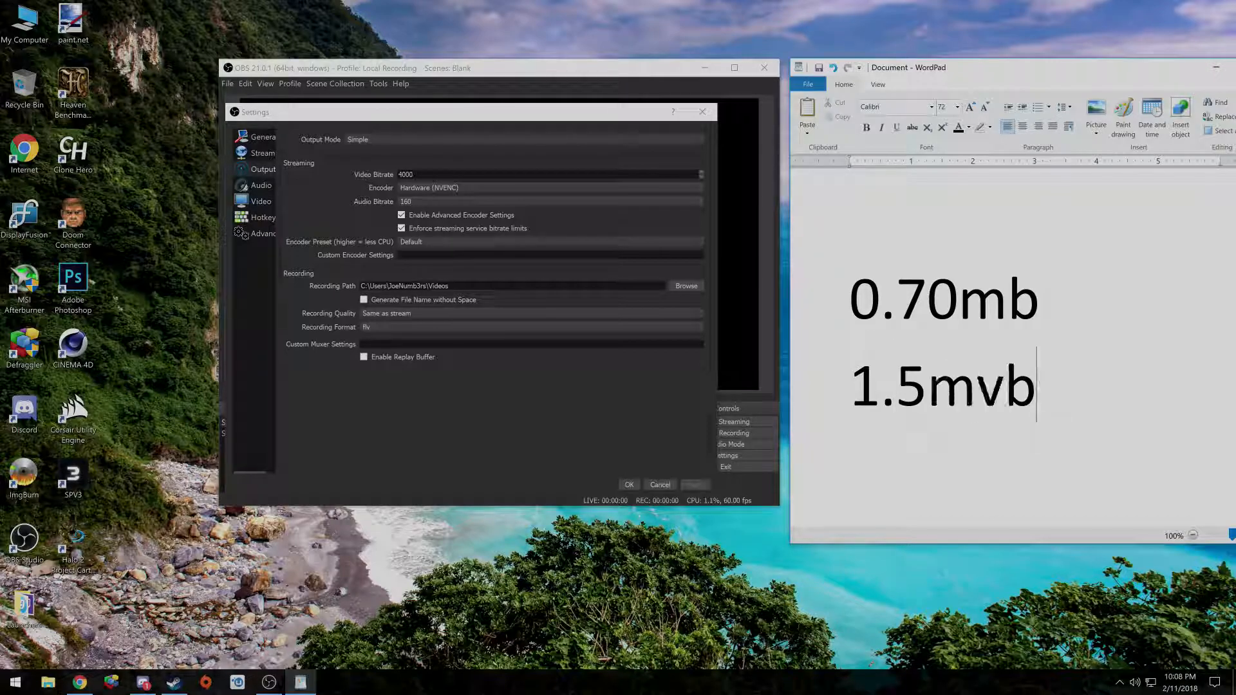
Step: Fix the 1.5mb line, add 2.0mb after it and note 75%, then reselect 0.70mb
key(backspace)
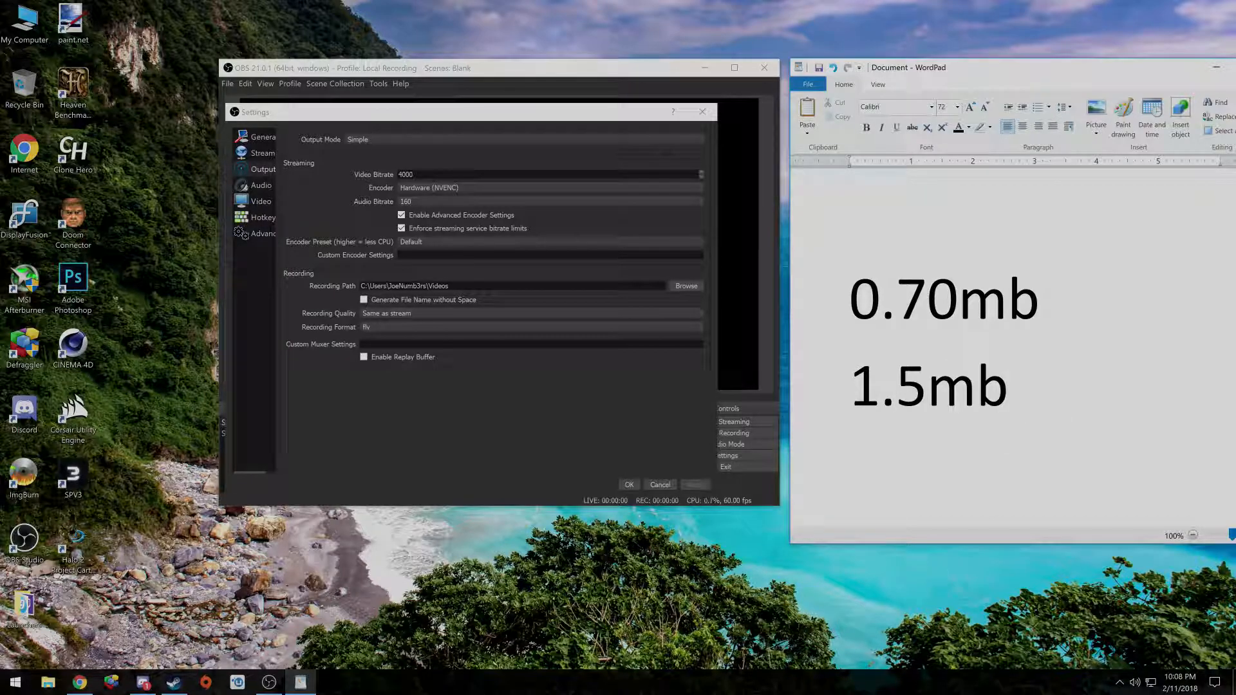
text(2.0mb)
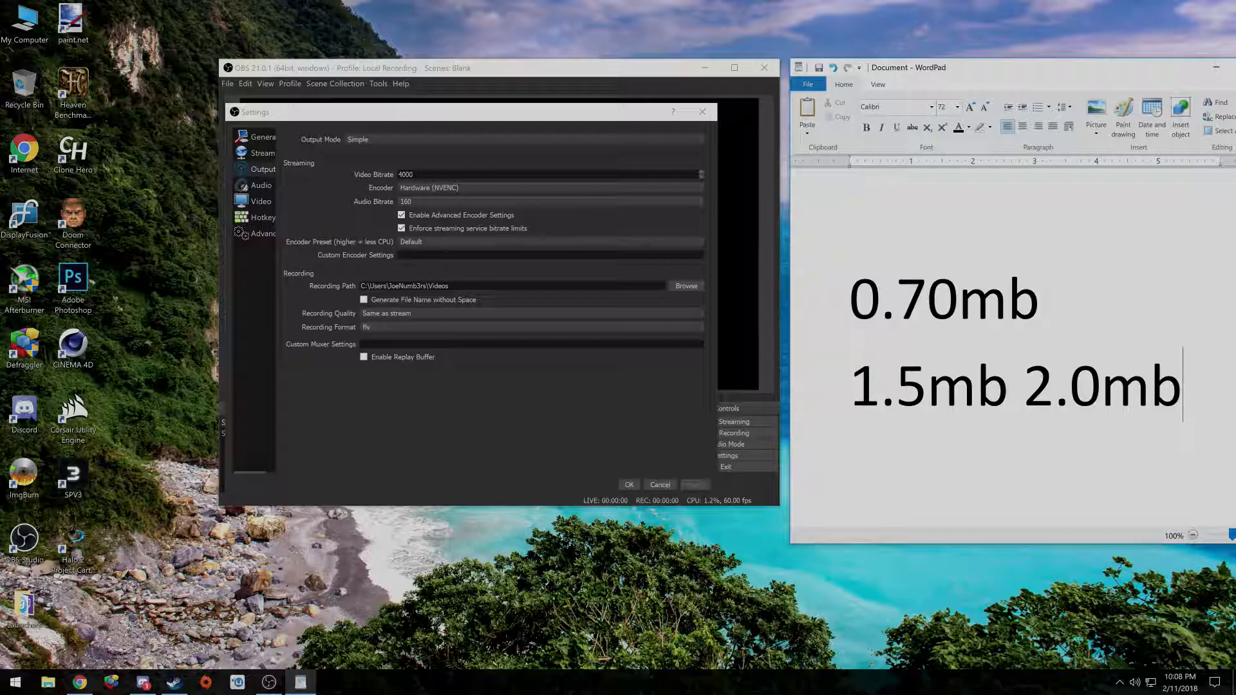
text(75%)
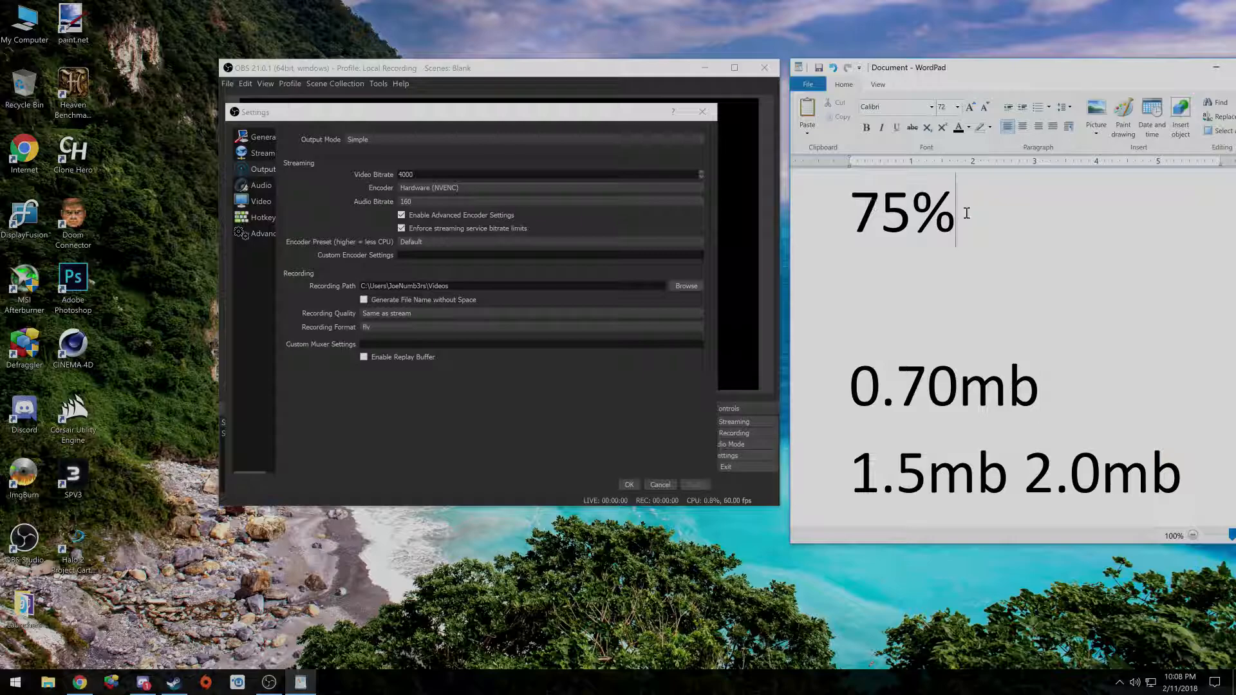
click(1040, 387)
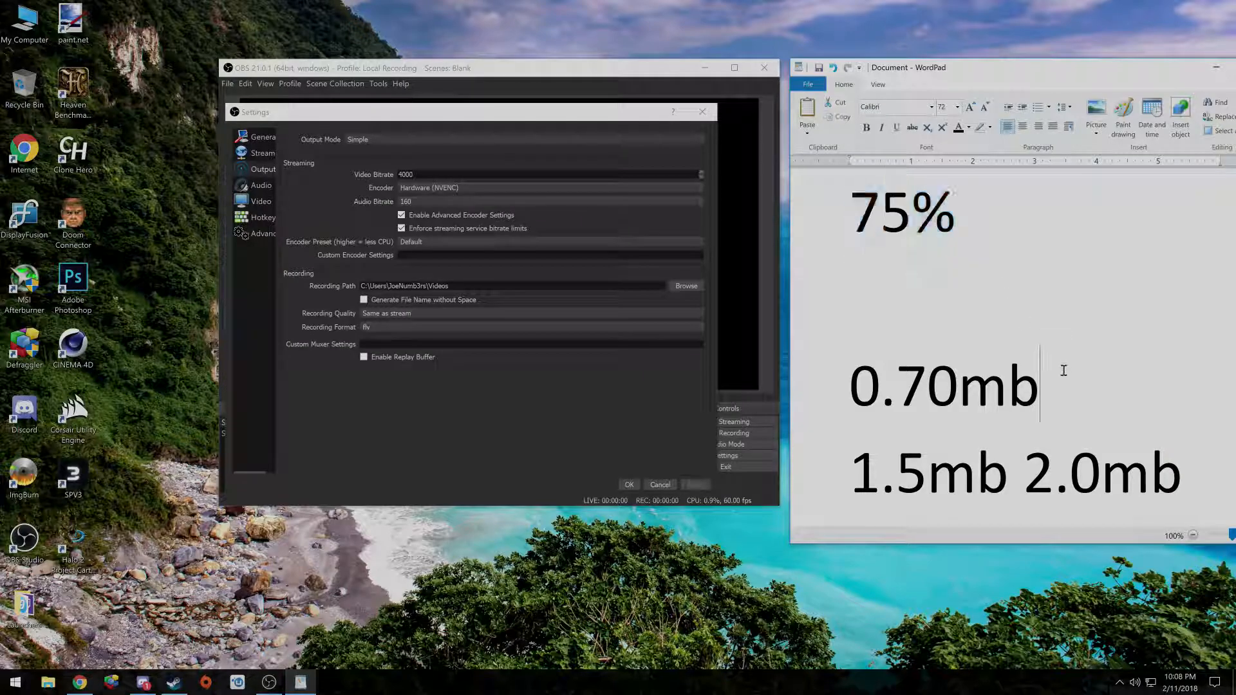
double_click(942, 386)
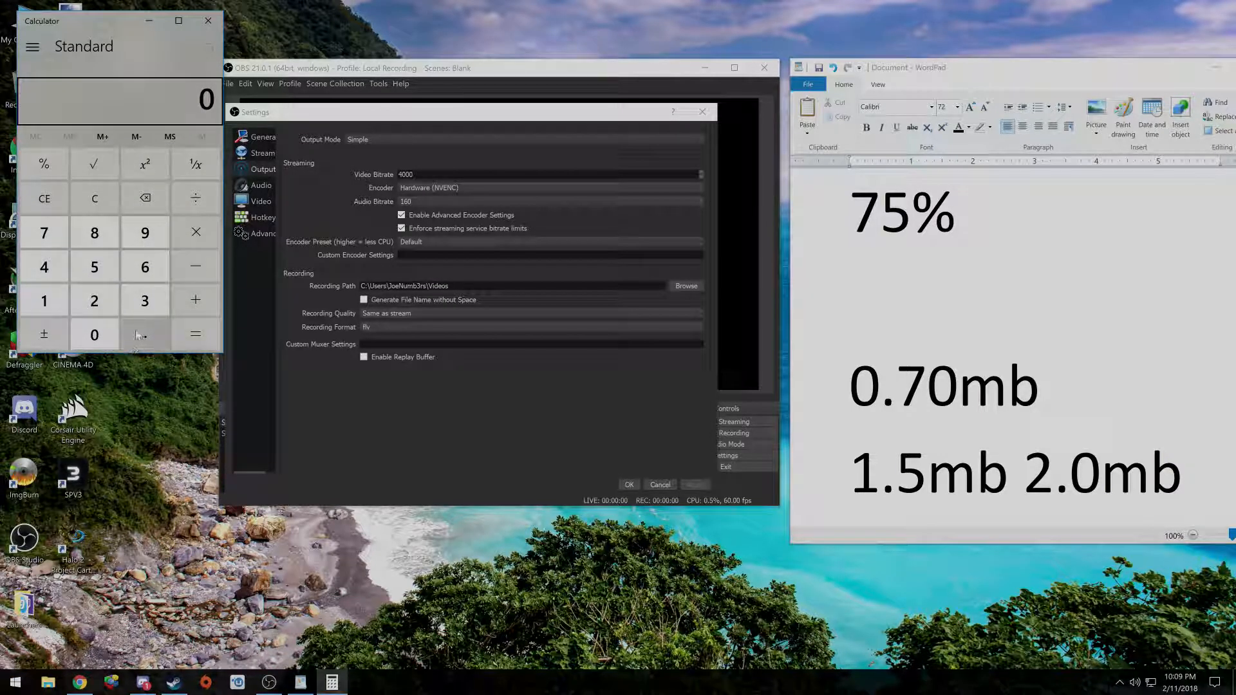
Step: Work out 0.70 × 0.75 = 0.525 in Calculator, move it aside and start editing the bitrate value
click(146, 335)
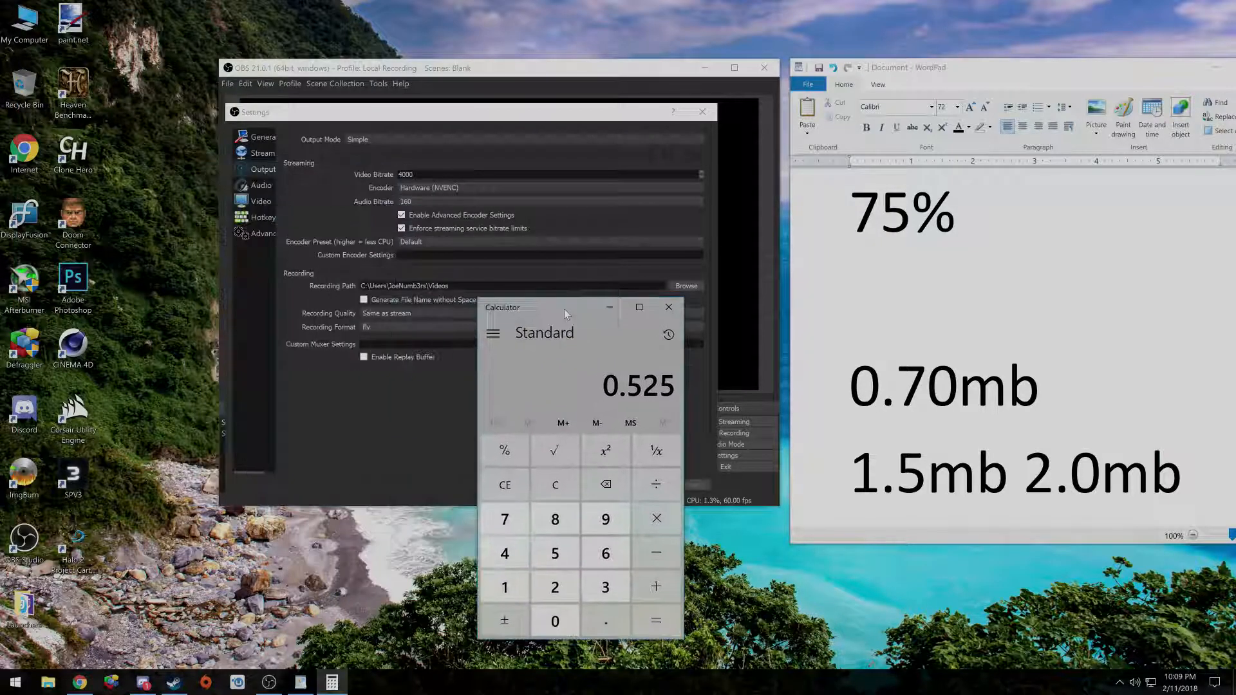
drag(565, 308, 668, 314)
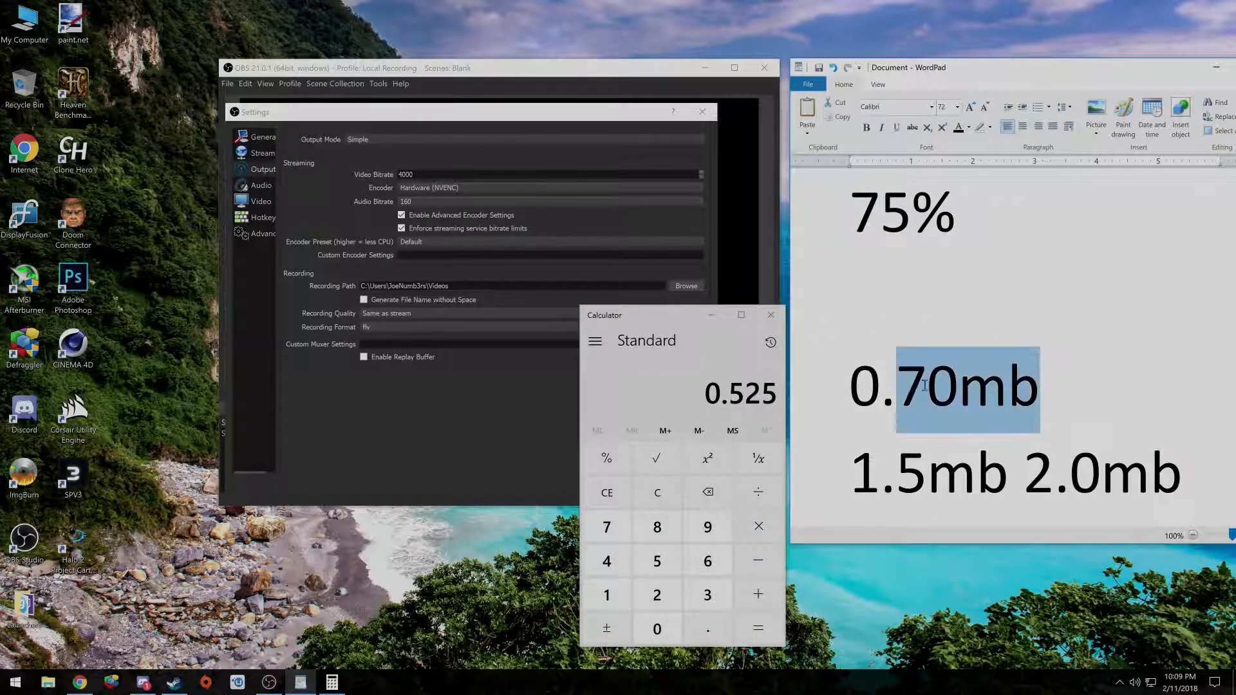
click(1041, 386)
text(2)
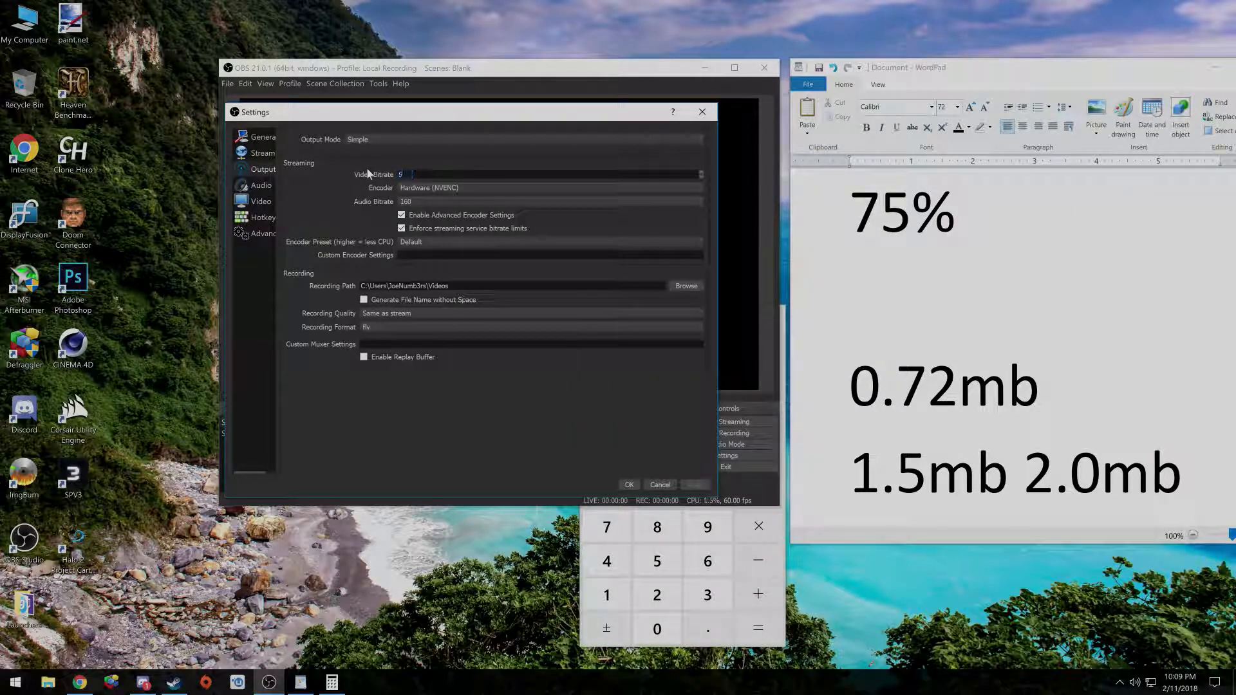
Step: Make the OBS video bitrate 500 and nudge the Calculator window out of the way
text(00)
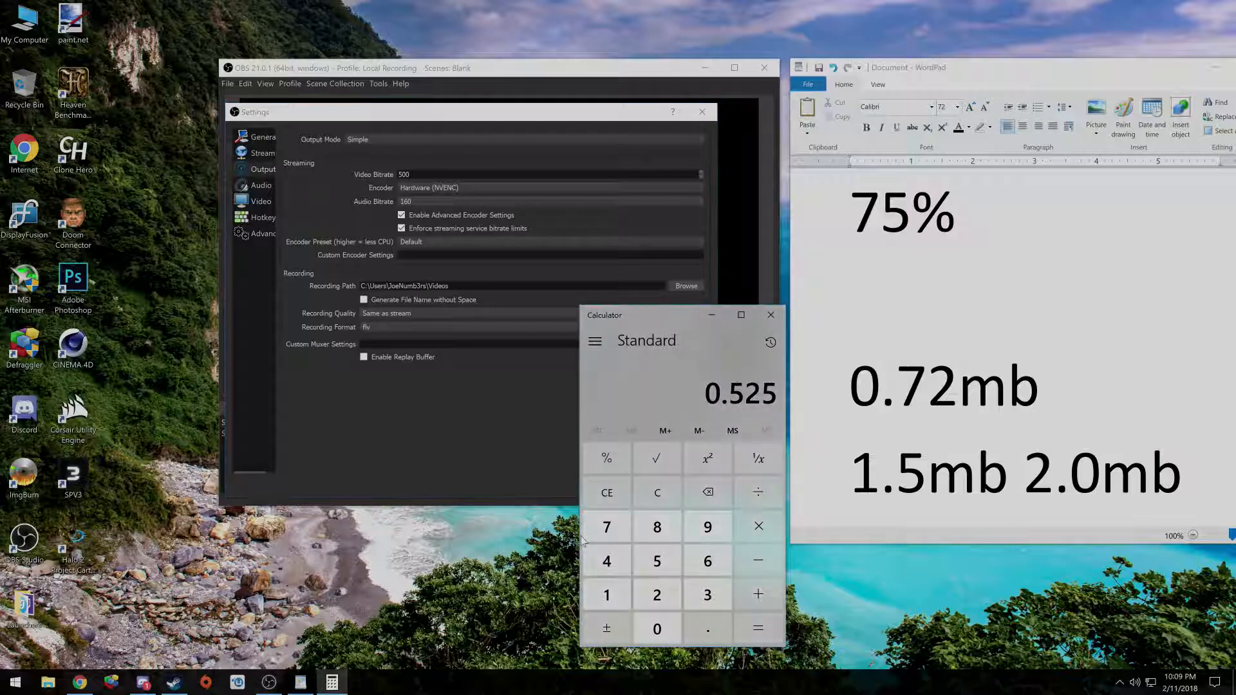
drag(603, 314, 742, 304)
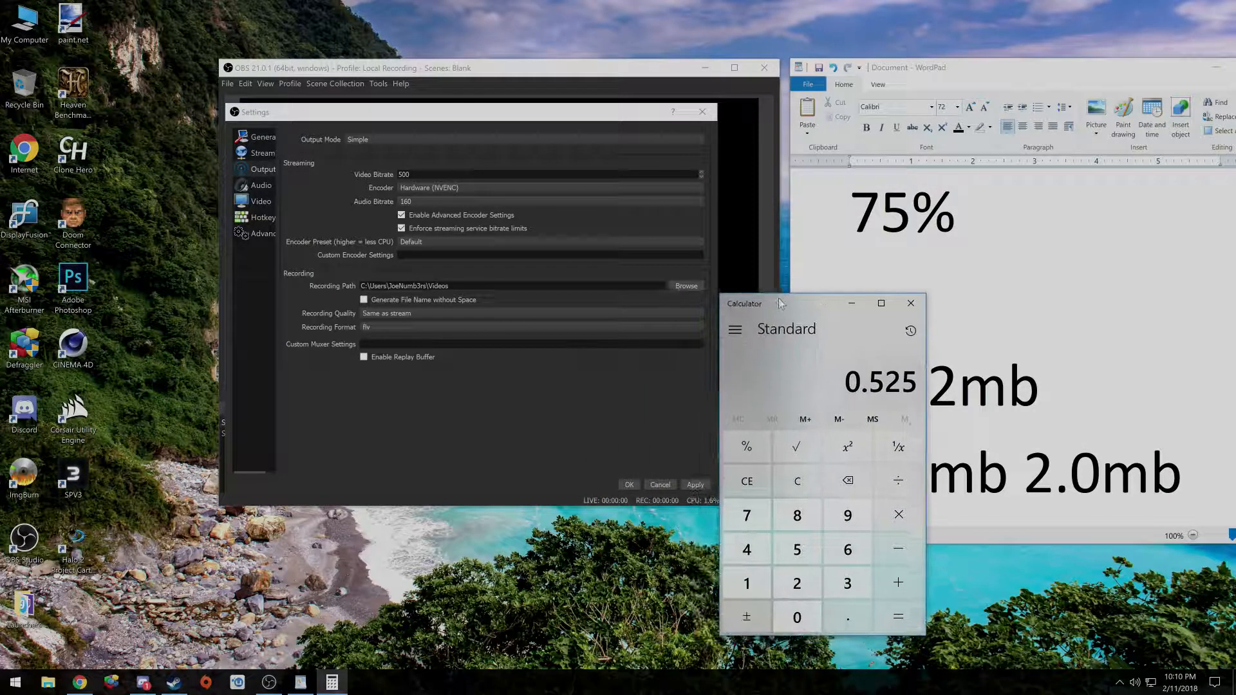
drag(779, 304, 606, 269)
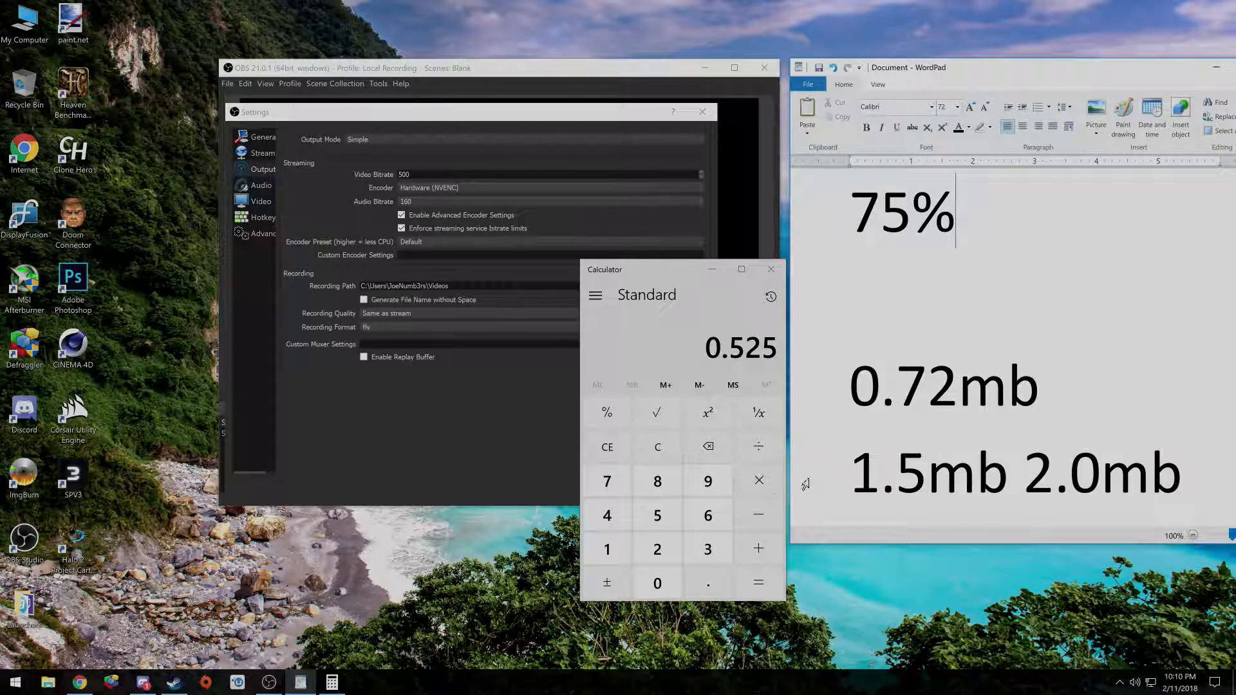
Step: Compute 75% of 1.5 in Calculator and enter 1125 as the OBS video bitrate
click(606, 446)
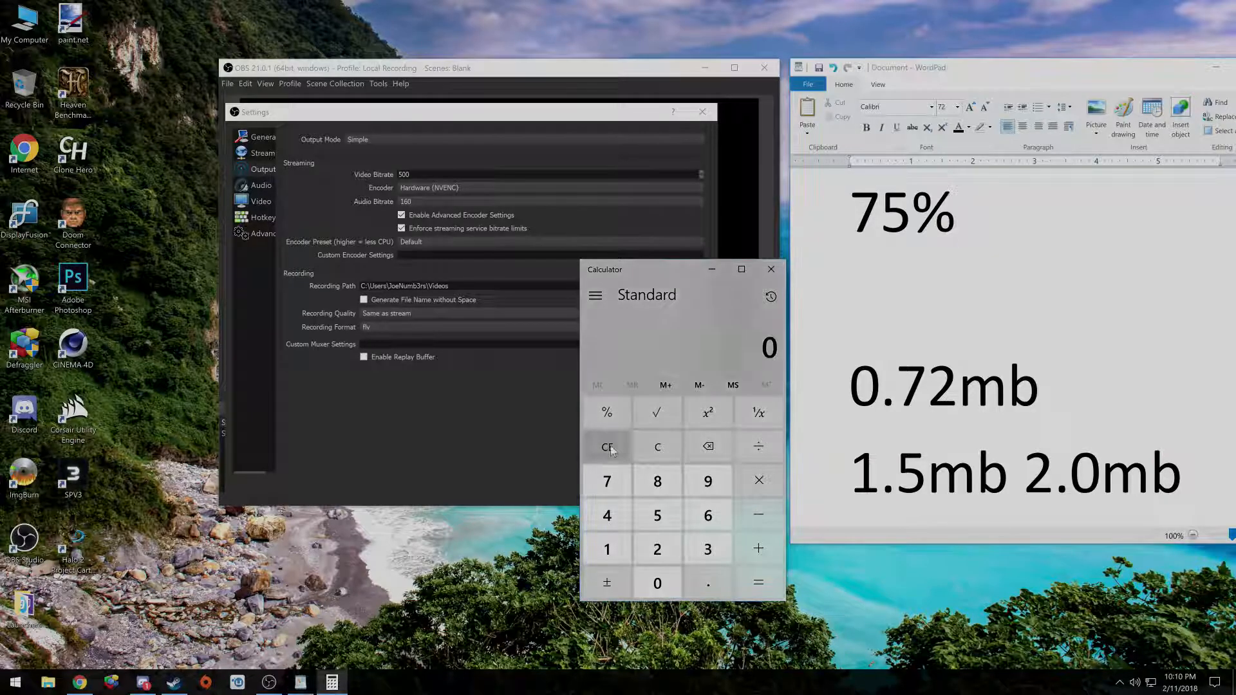
click(606, 548)
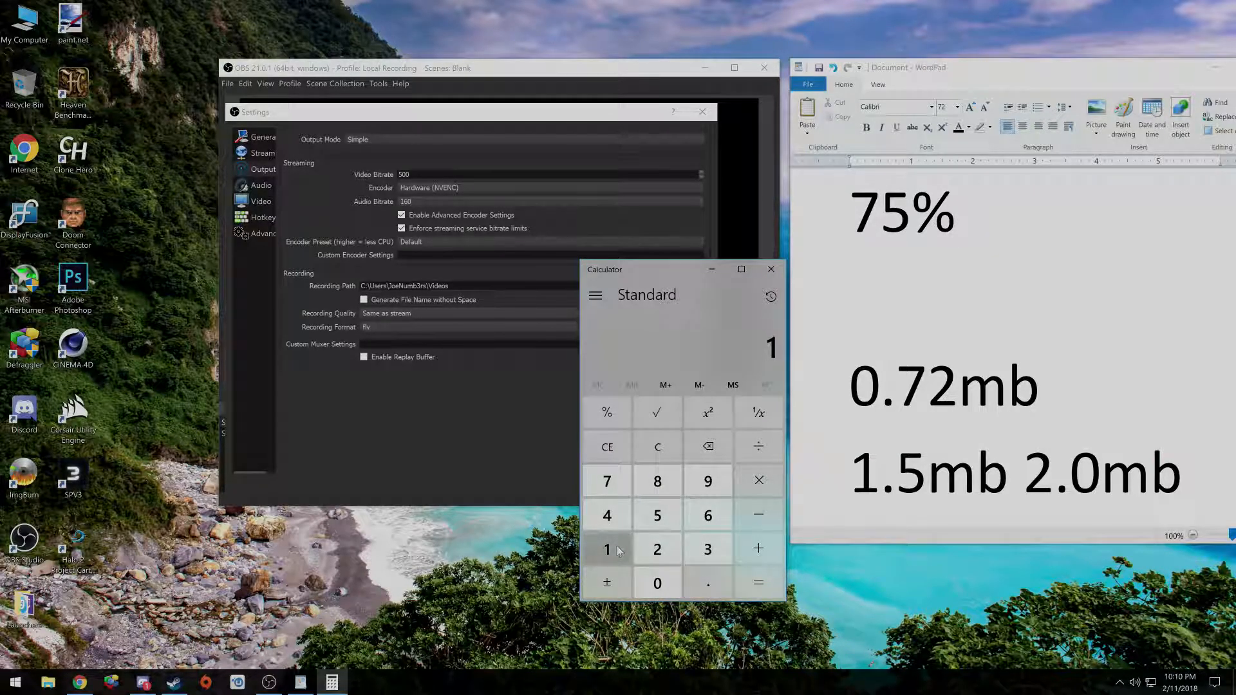
click(707, 582)
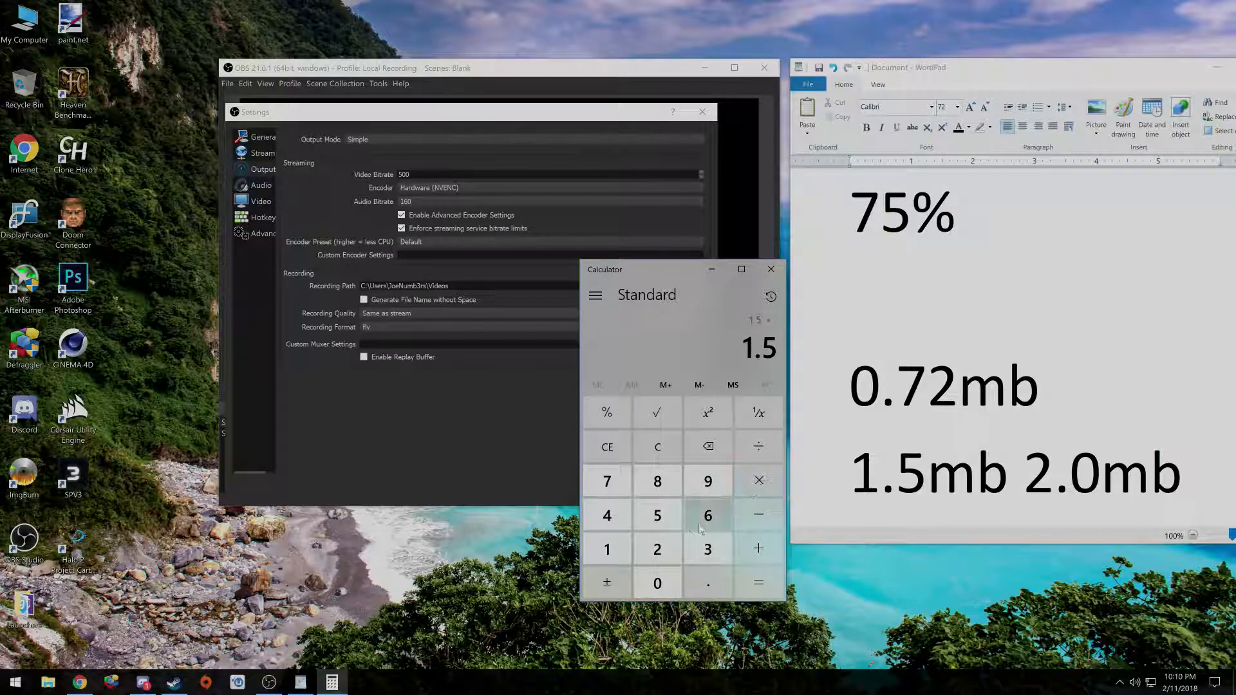
click(758, 582)
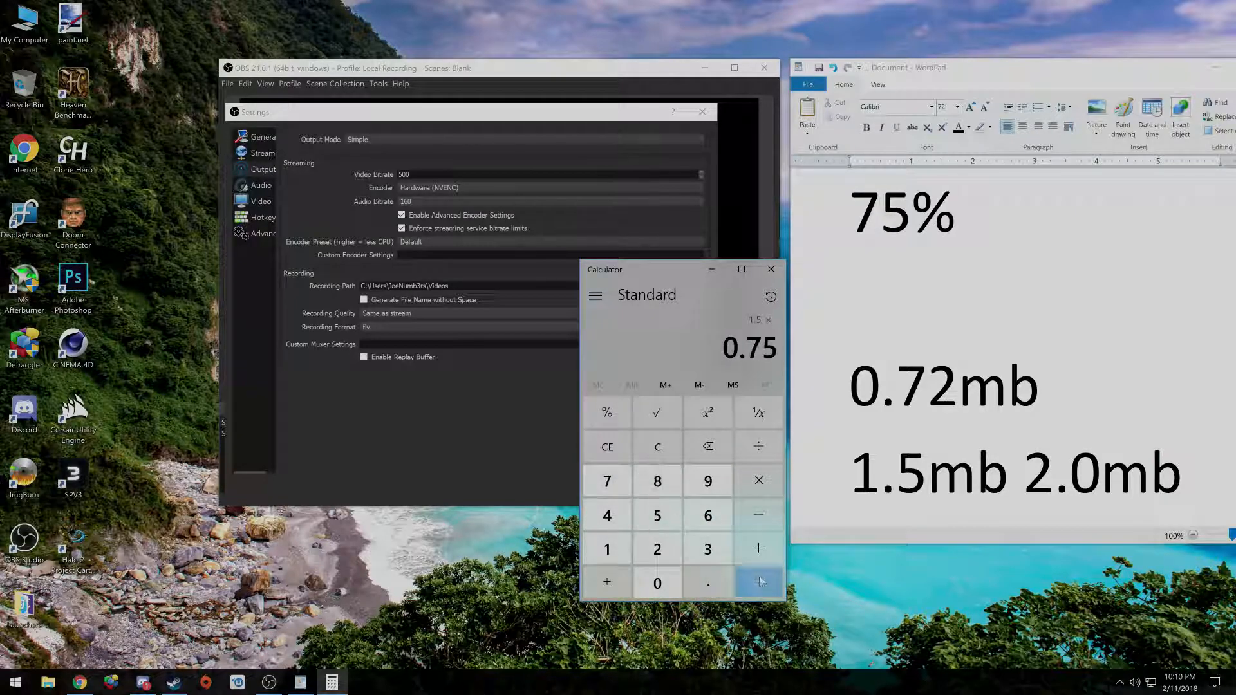
click(757, 582)
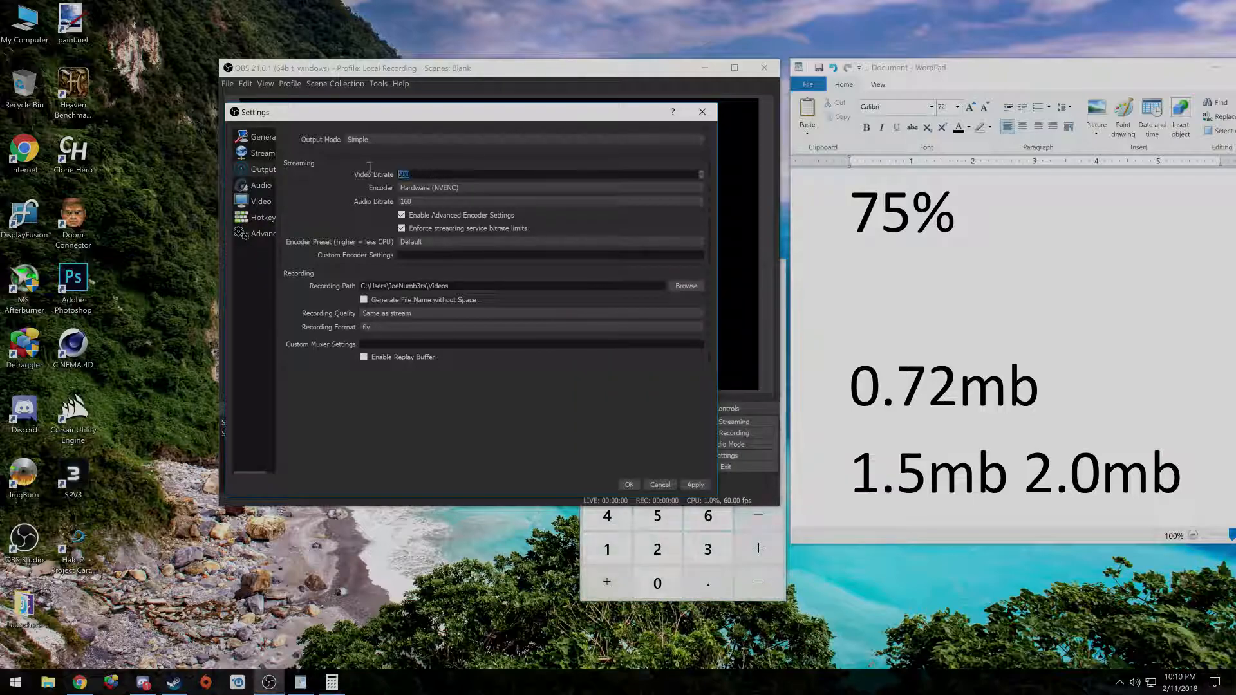
text(1125)
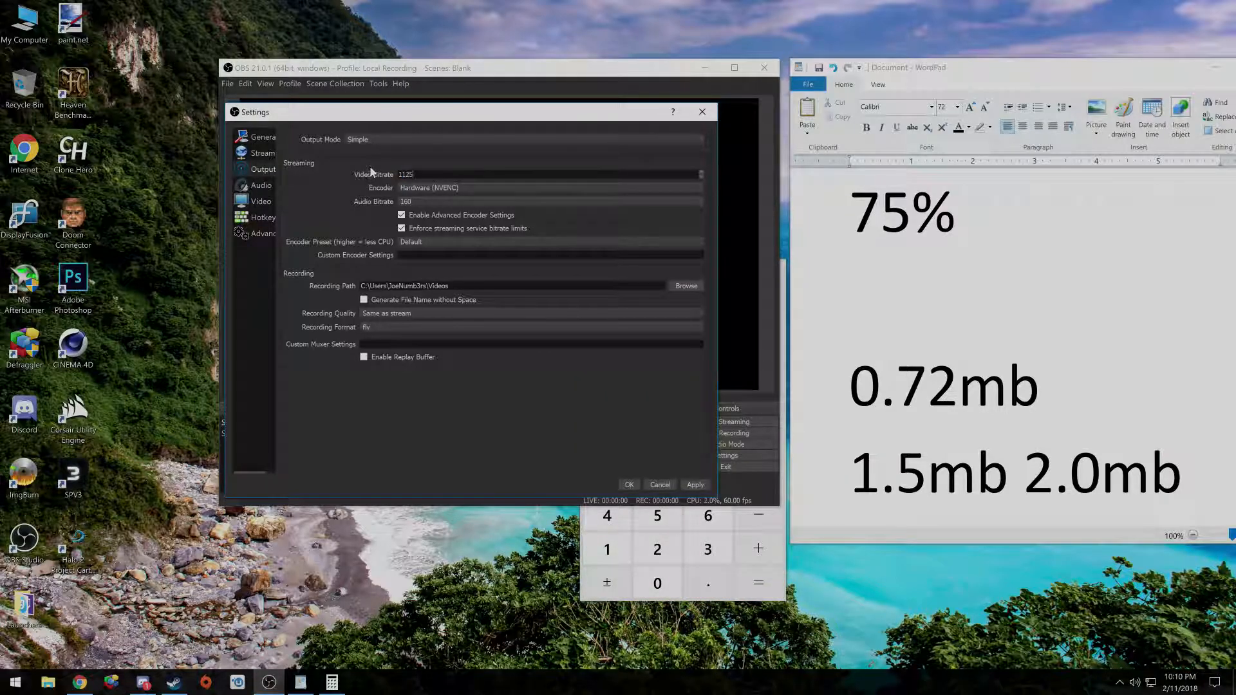
mouse_move(588, 527)
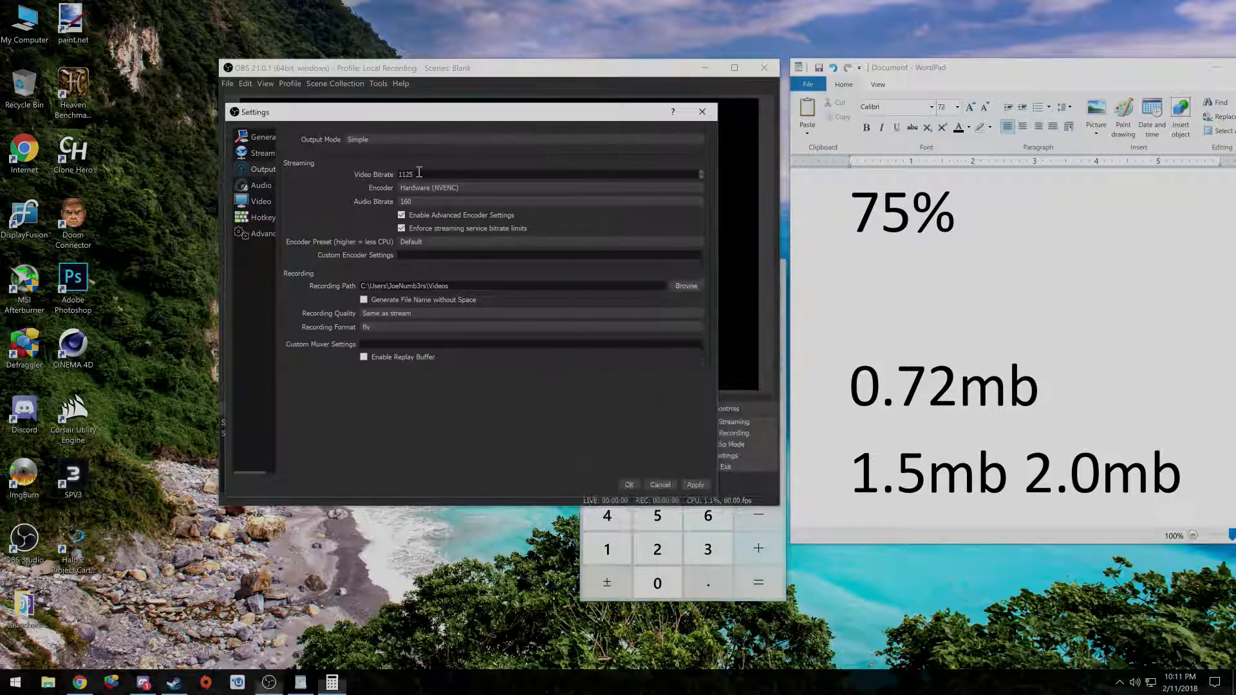
Step: Try 640x360 and 960x540 scaled resolutions with video bitrates 1200 and 500
text(50)
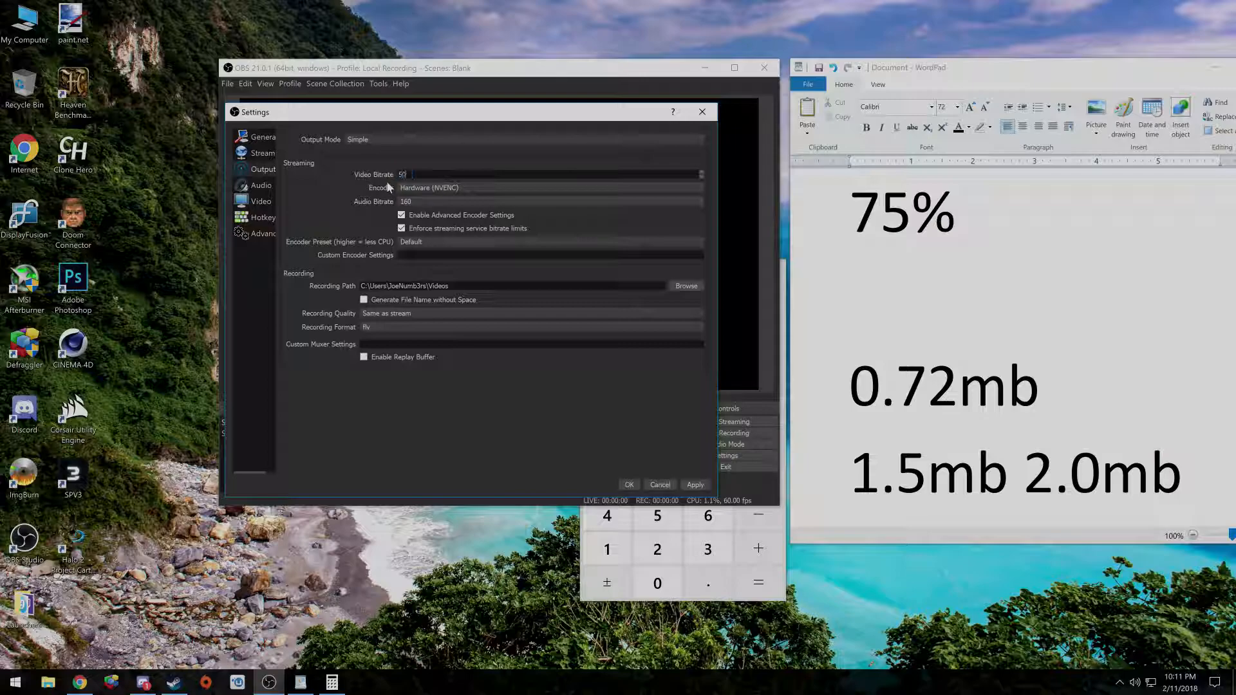
click(260, 201)
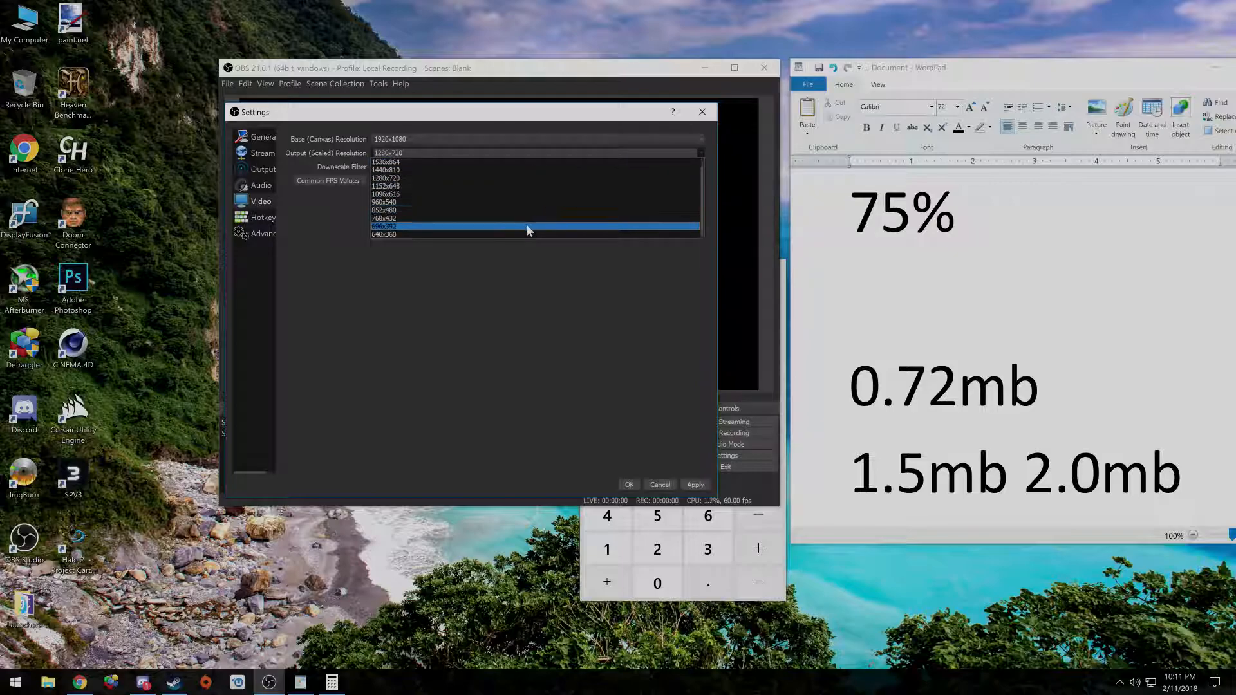
click(385, 233)
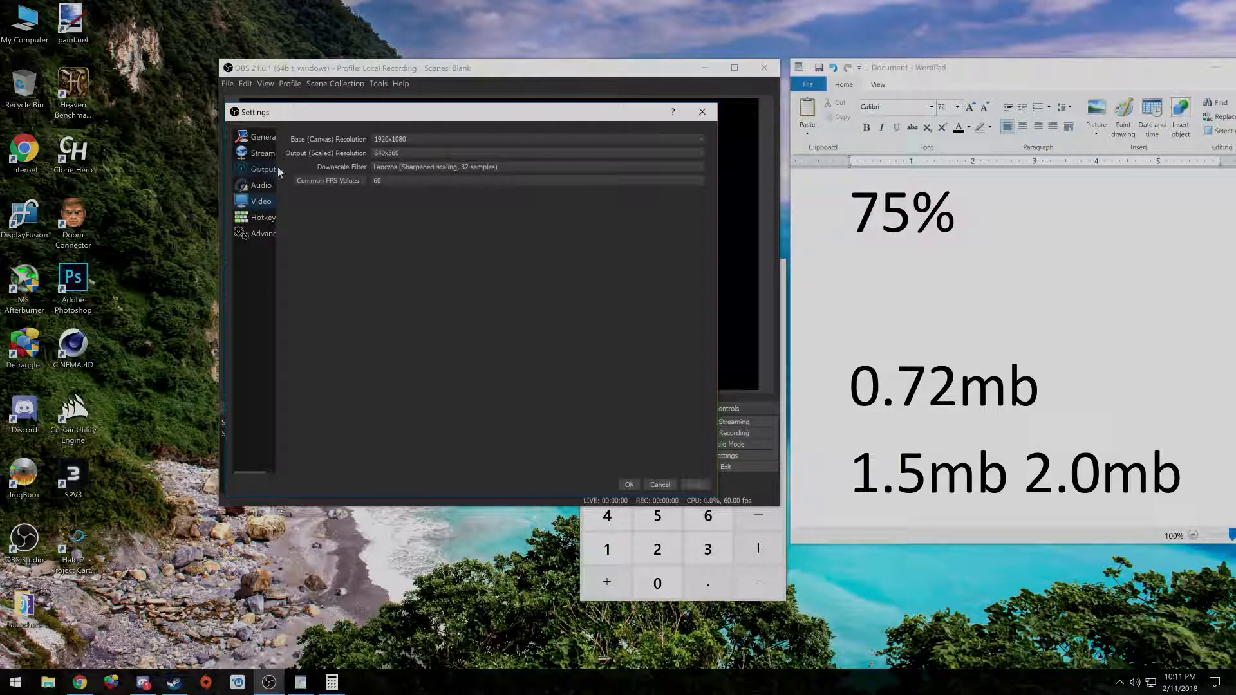
click(263, 169)
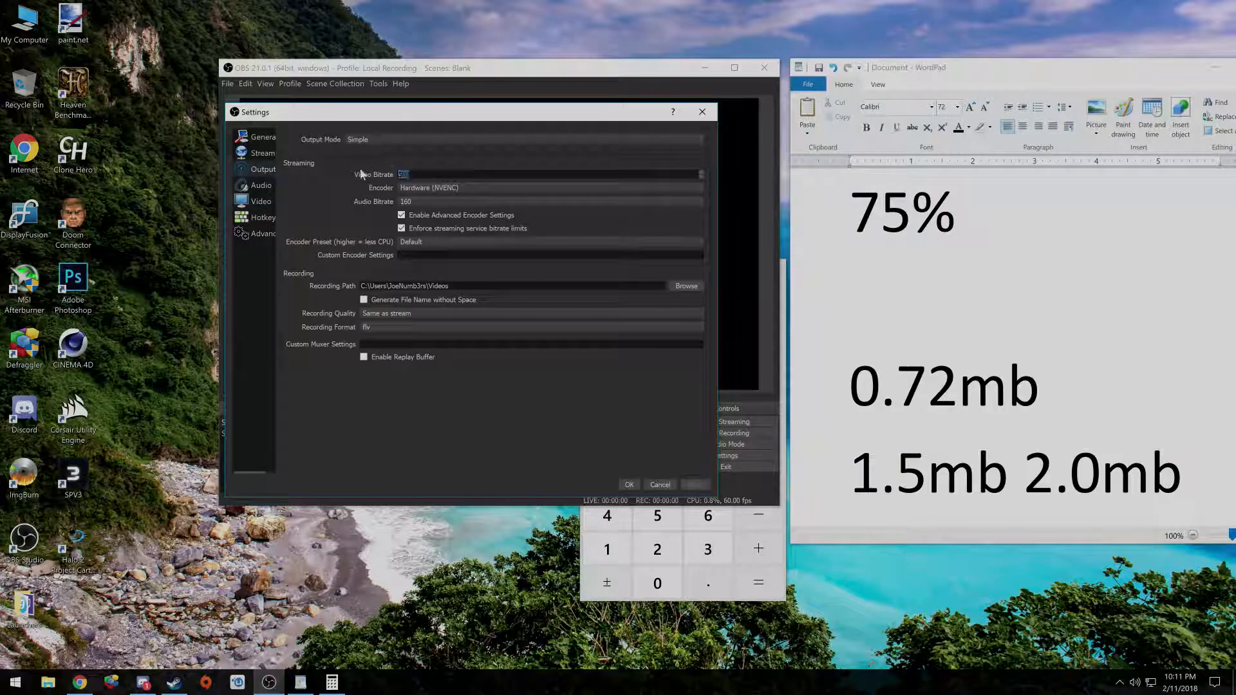
click(260, 201)
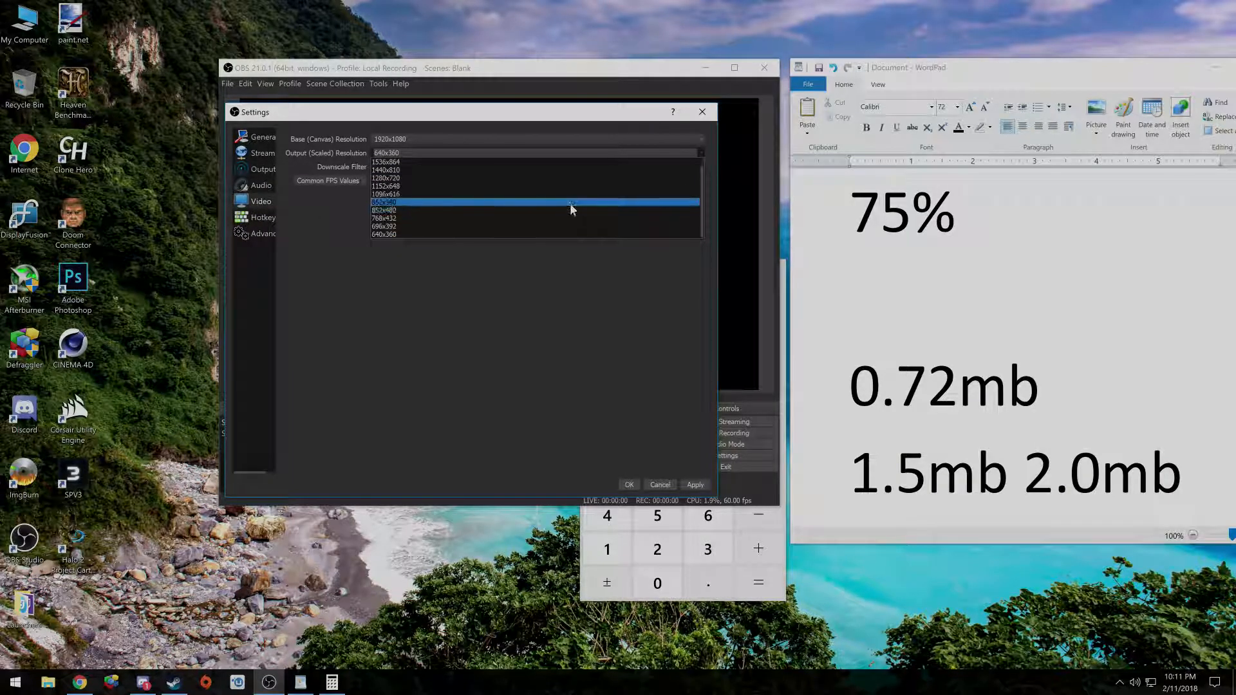
click(536, 202)
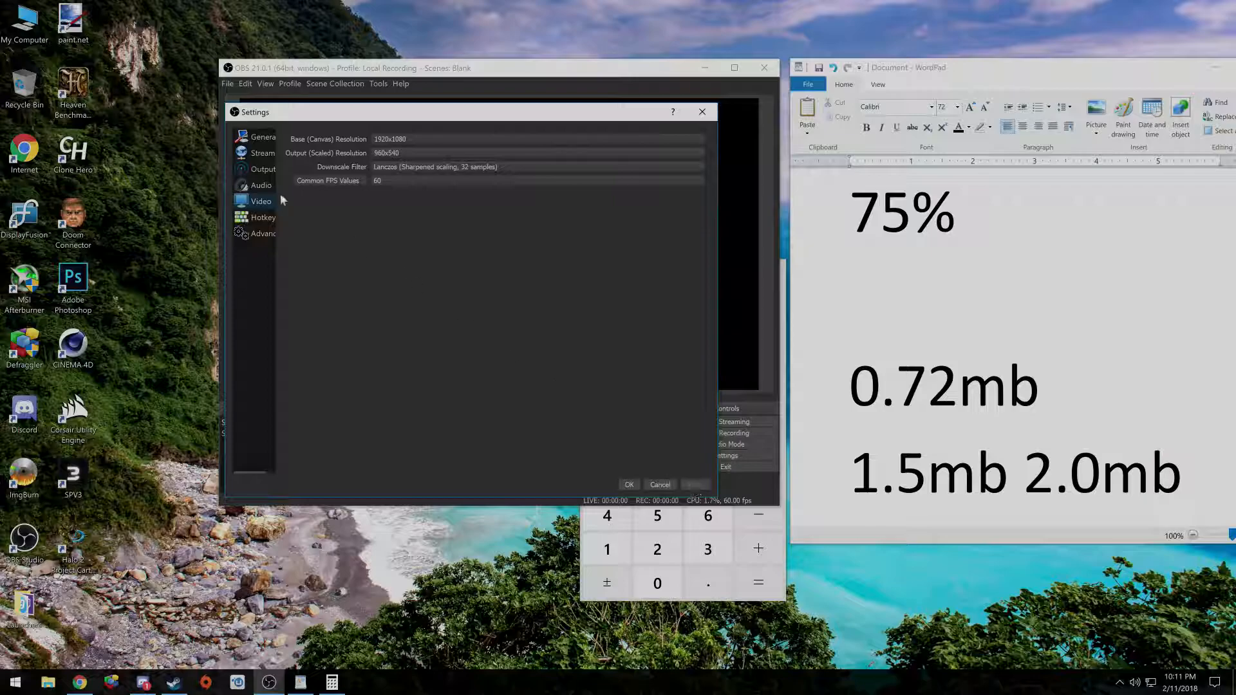
click(263, 169)
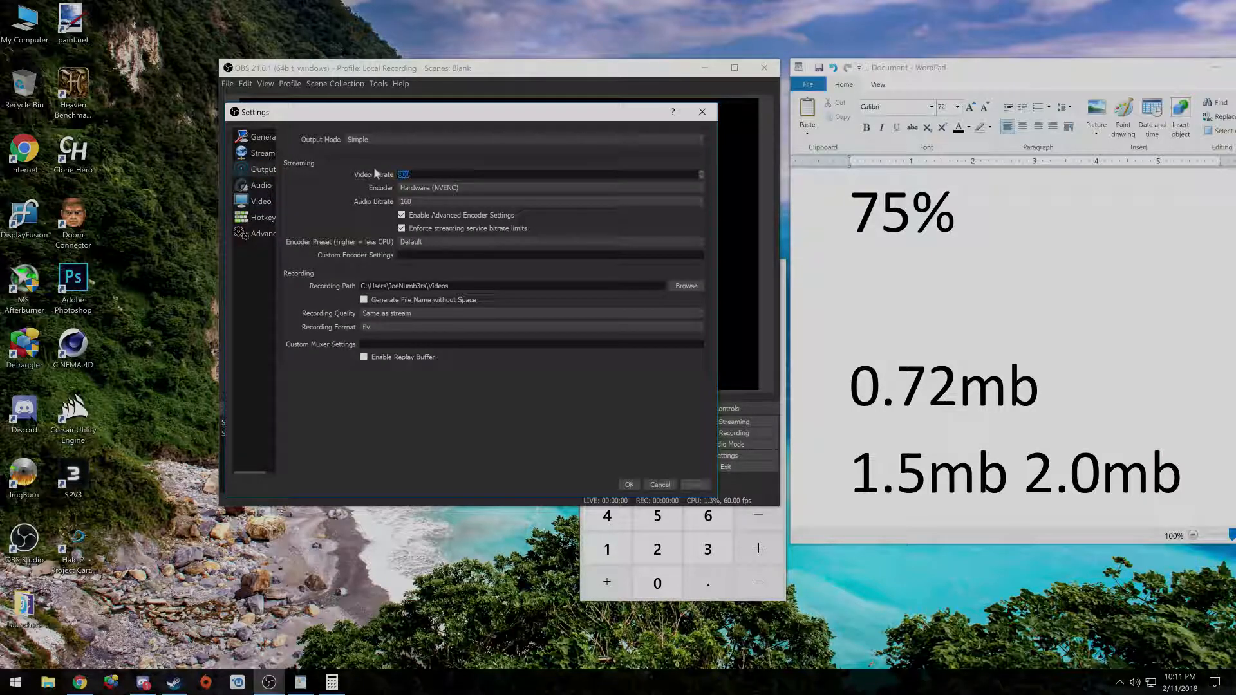
text(1200)
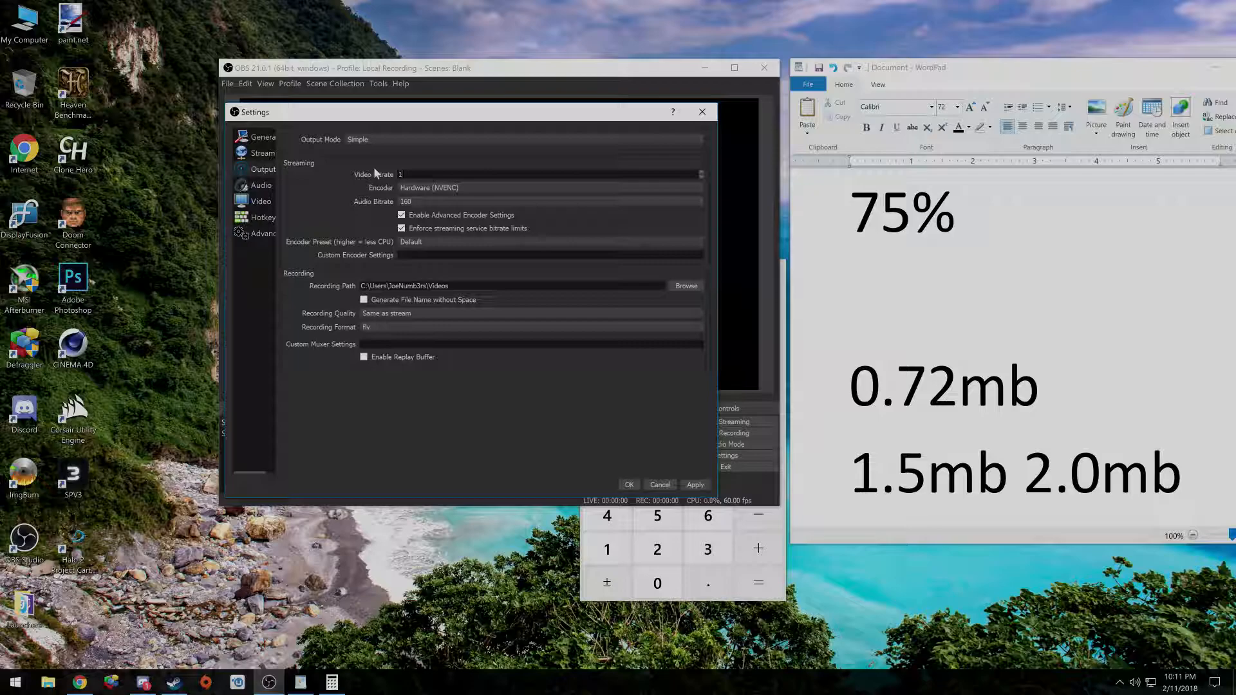
text(500)
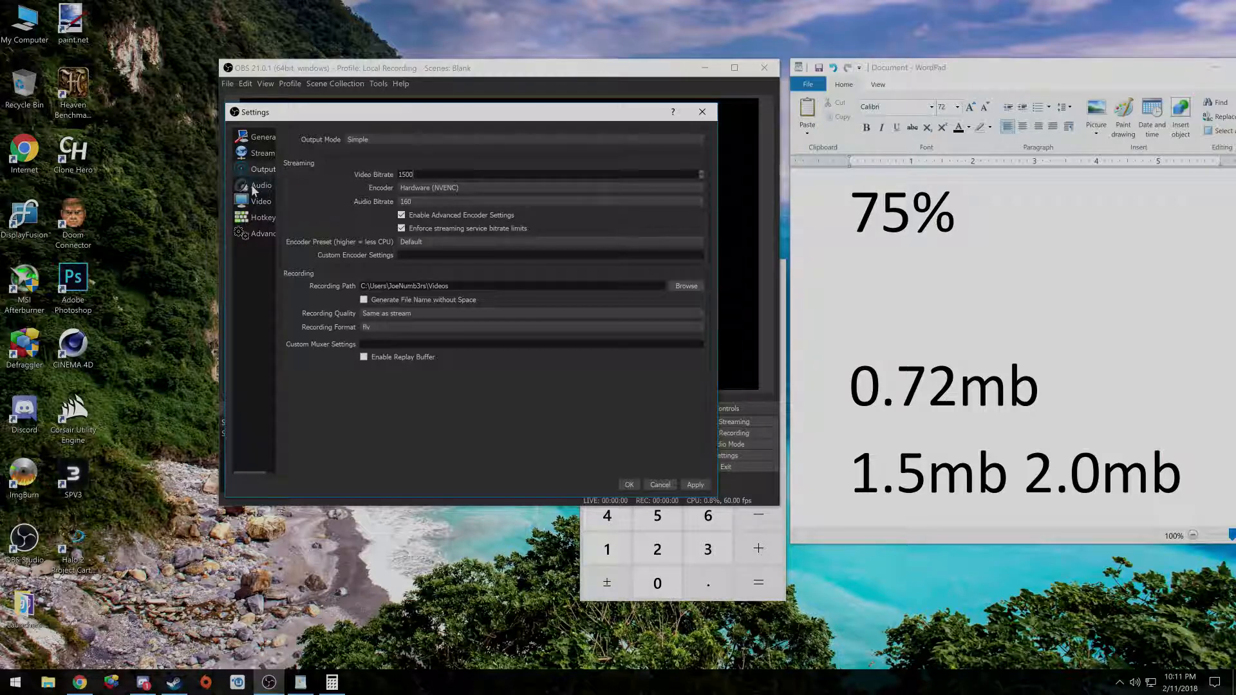
Step: Settle on 1280x720 at 30 FPS and raise the video bitrate through 2500 to 6000
click(261, 201)
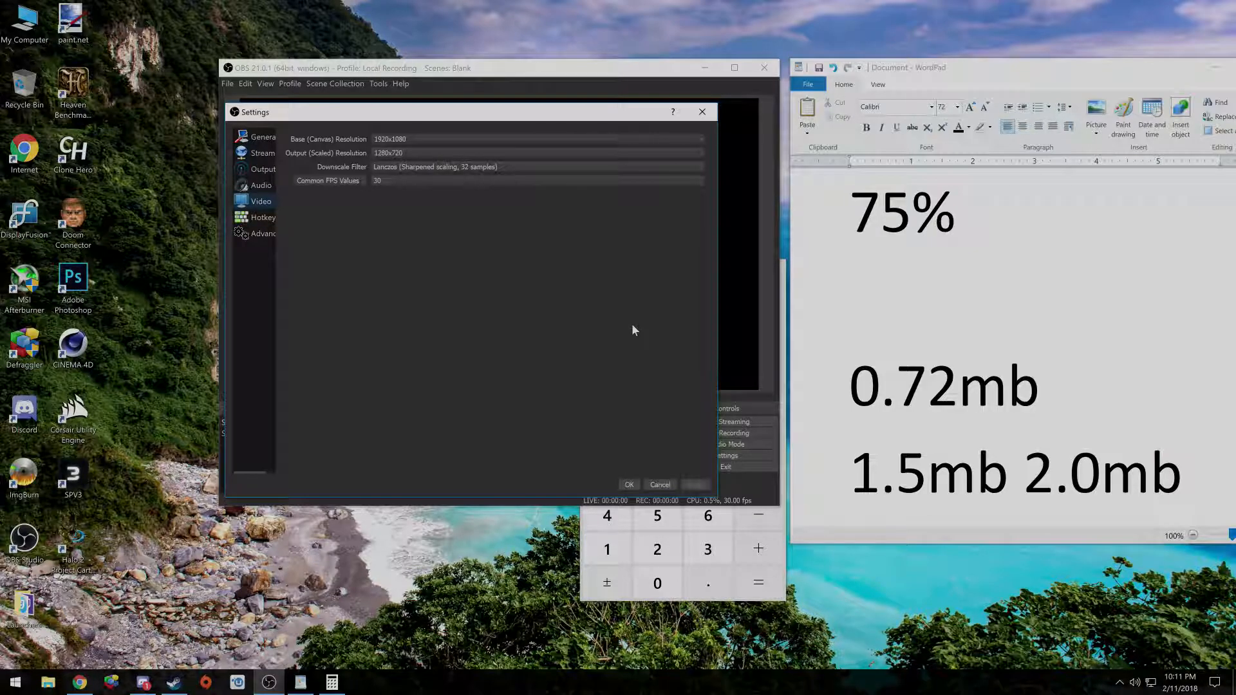
mouse_move(676, 204)
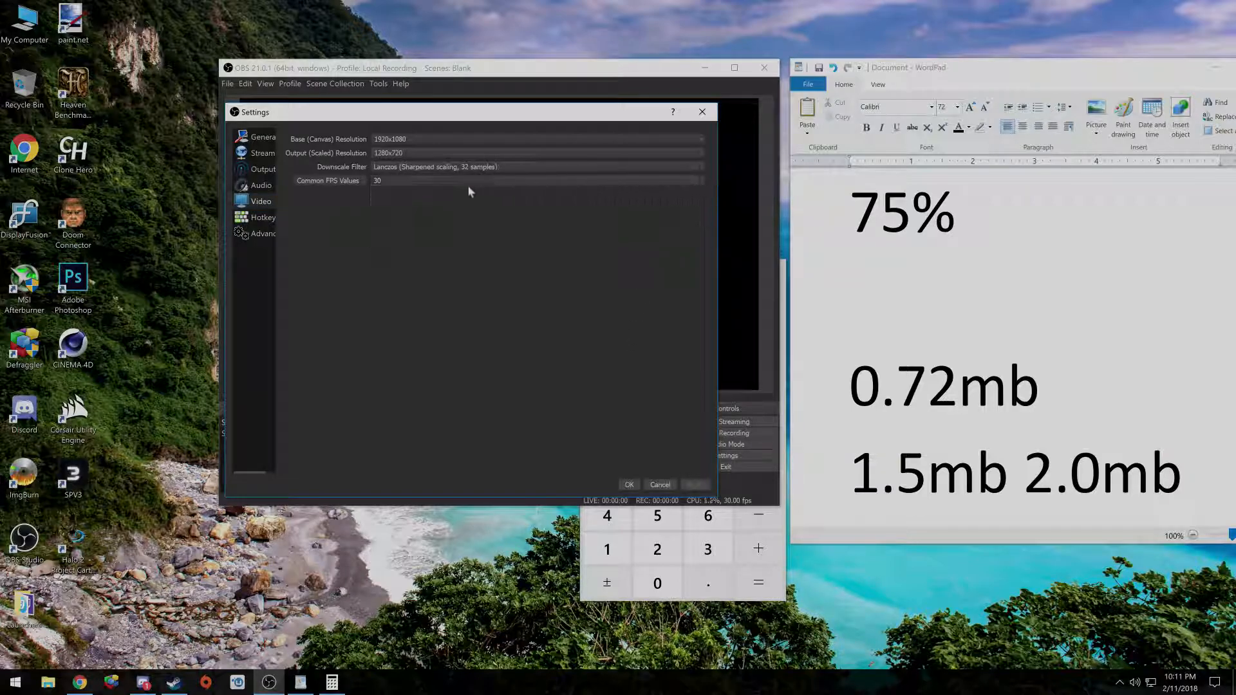
click(263, 169)
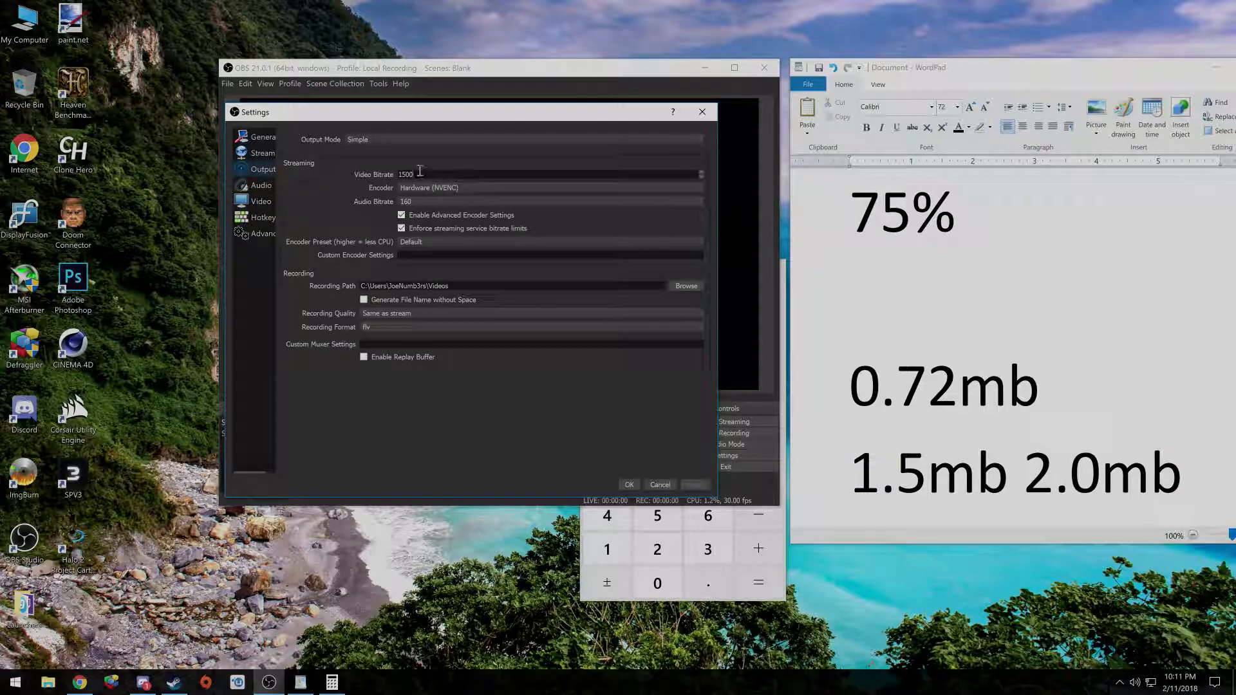
text(2000)
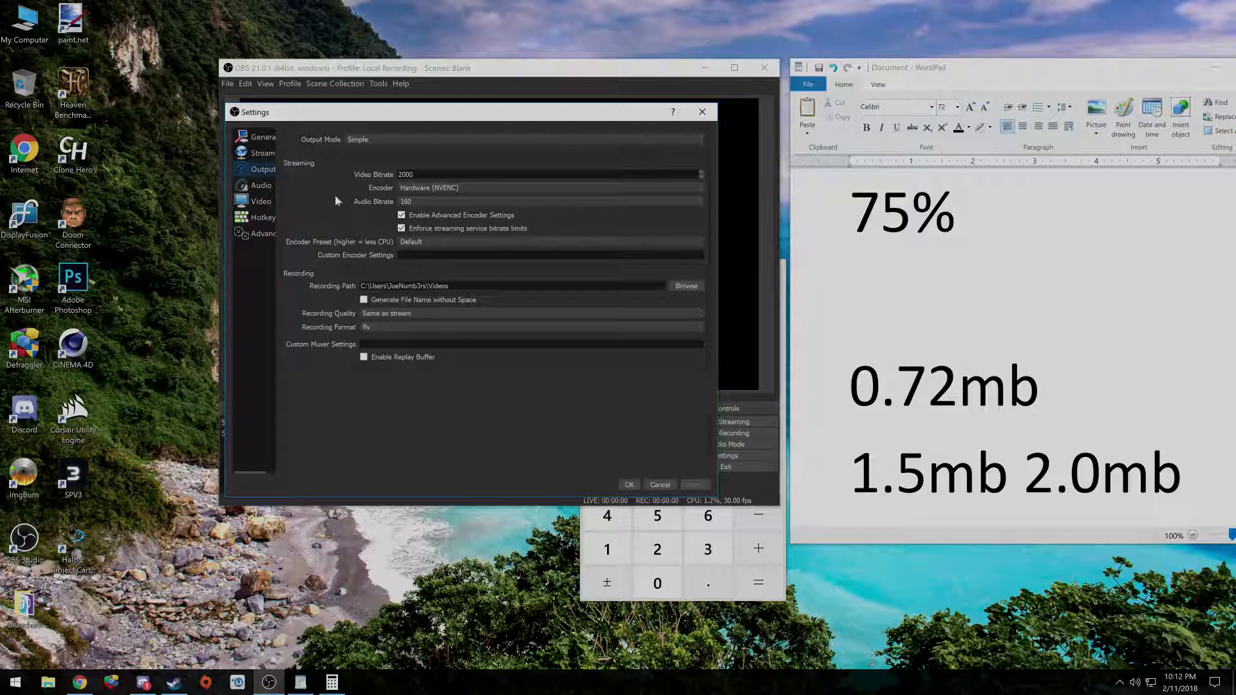
text(2500)
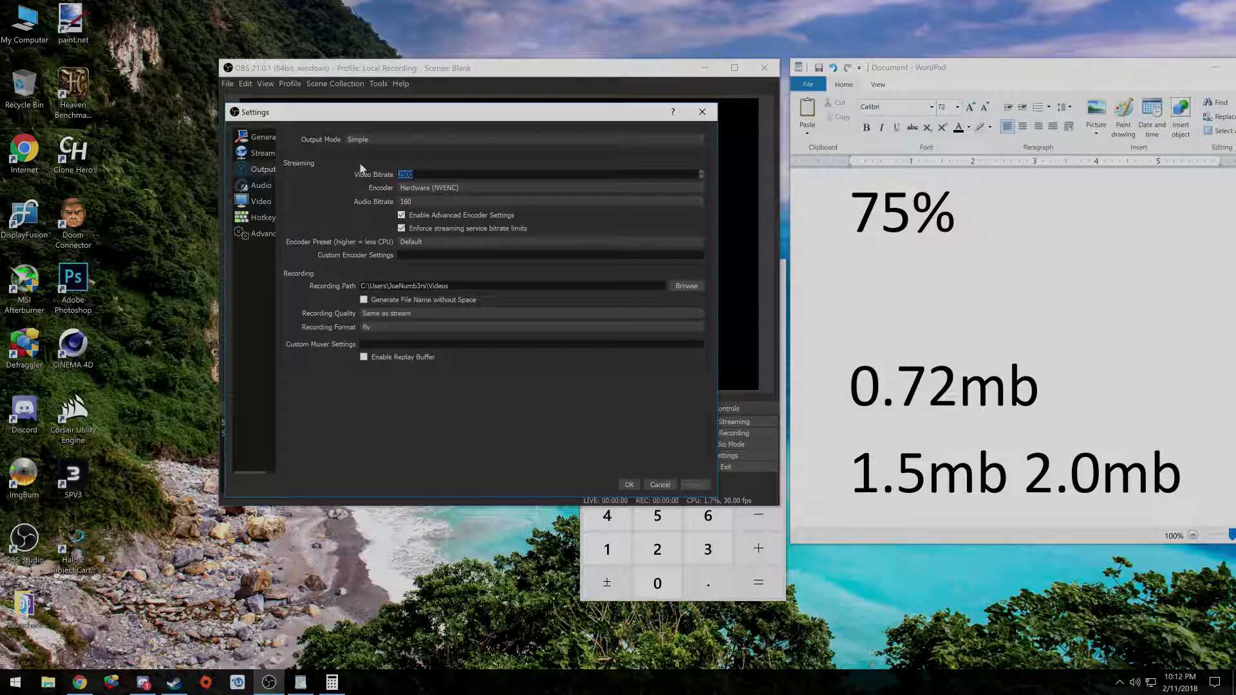
text(6000)
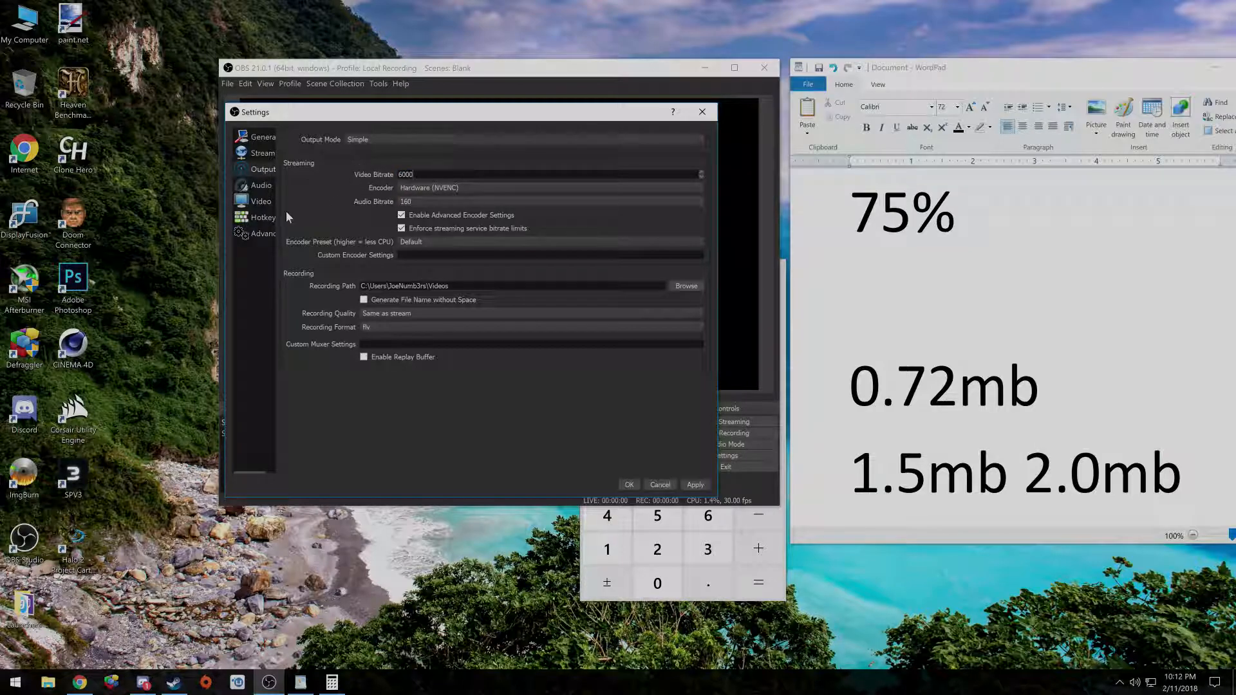
Step: Set video to 1920x1080 at 60 FPS, glance at Audio and return to the Output page
click(261, 201)
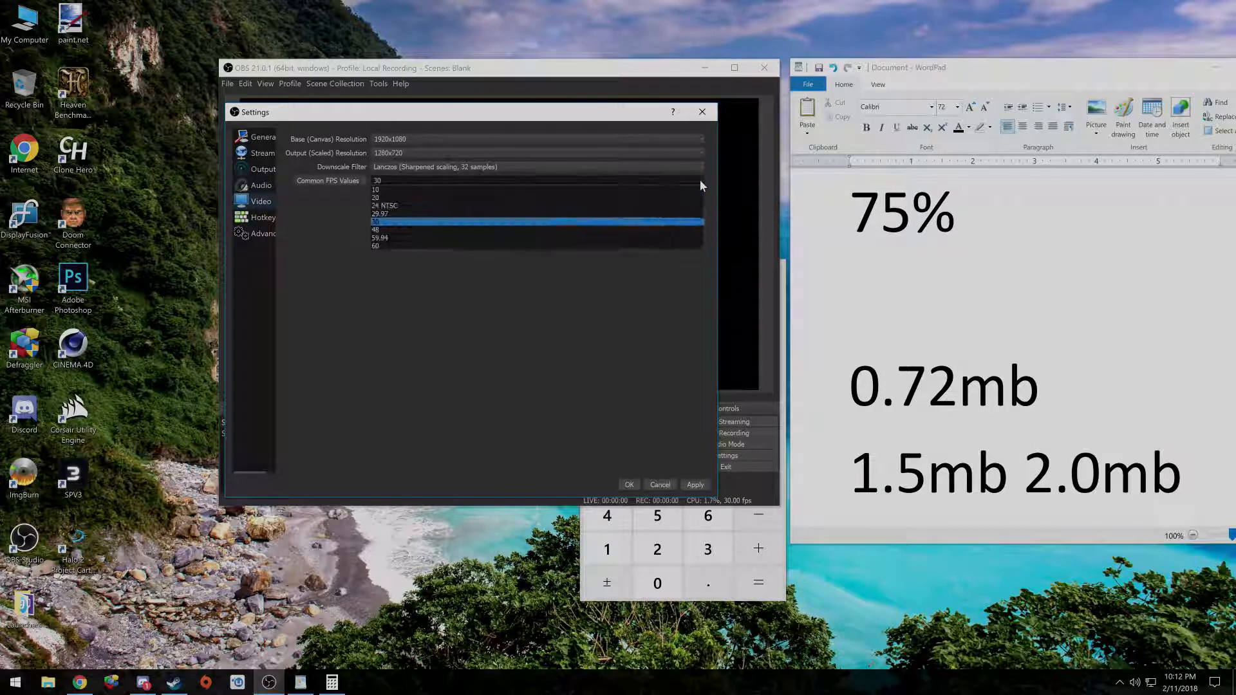
click(378, 245)
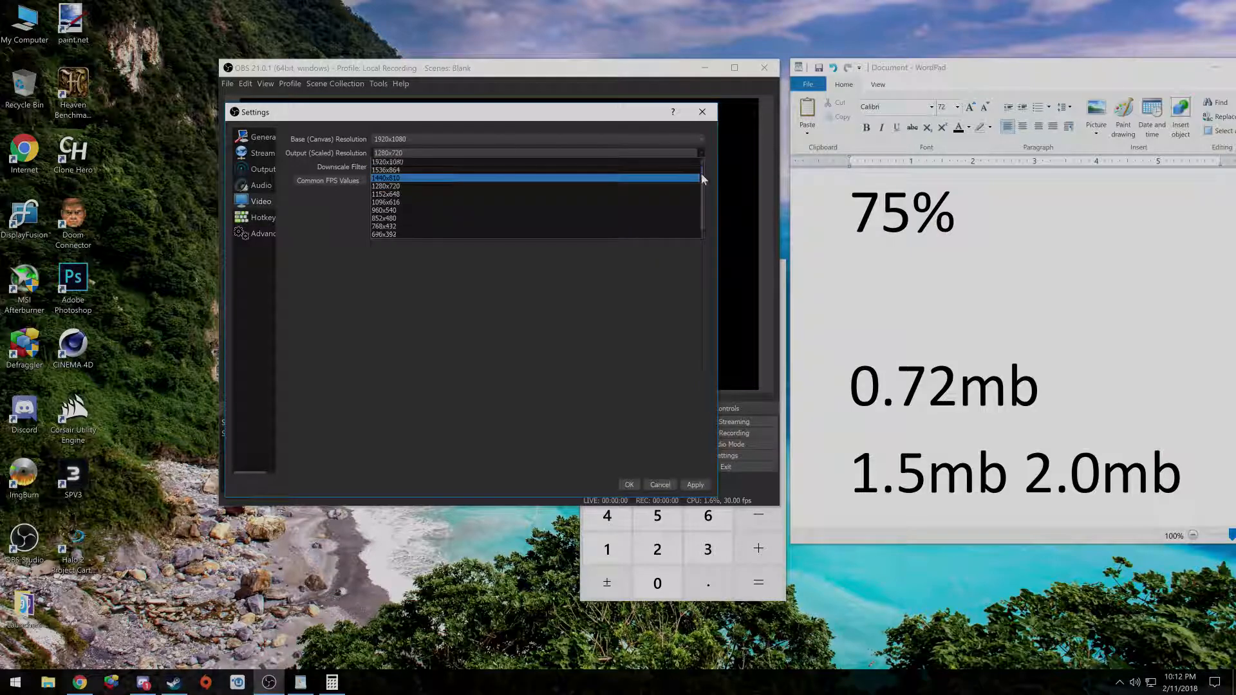
click(386, 162)
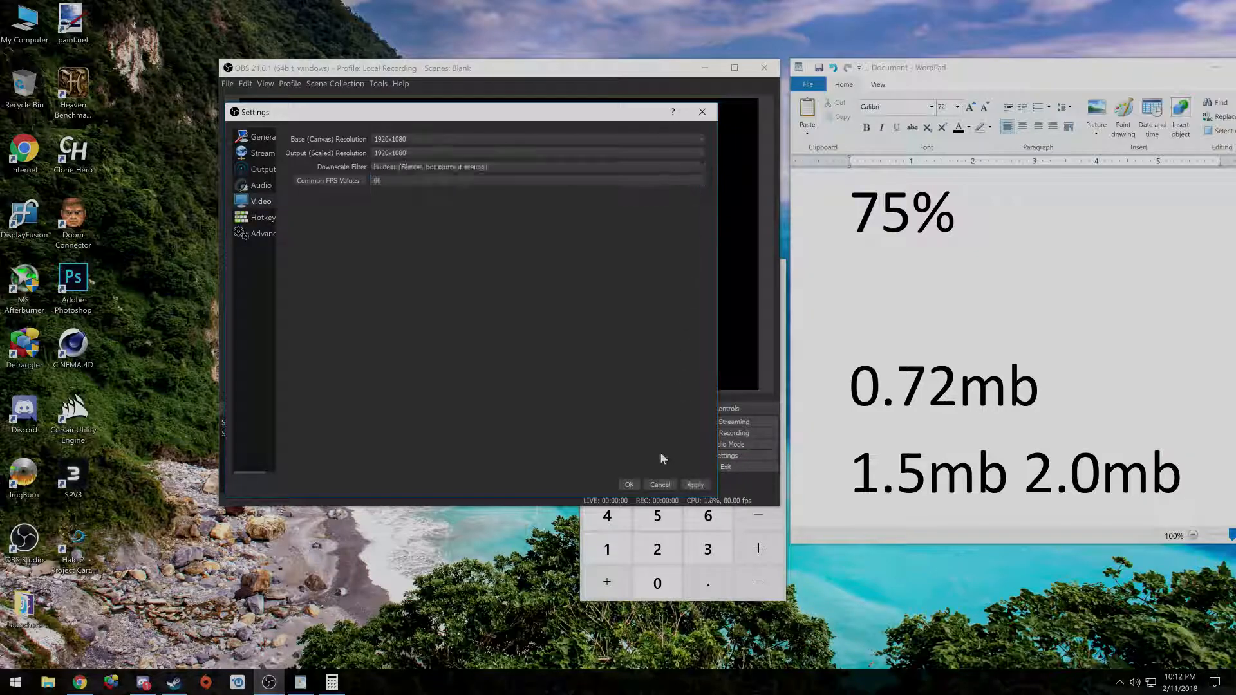
click(261, 185)
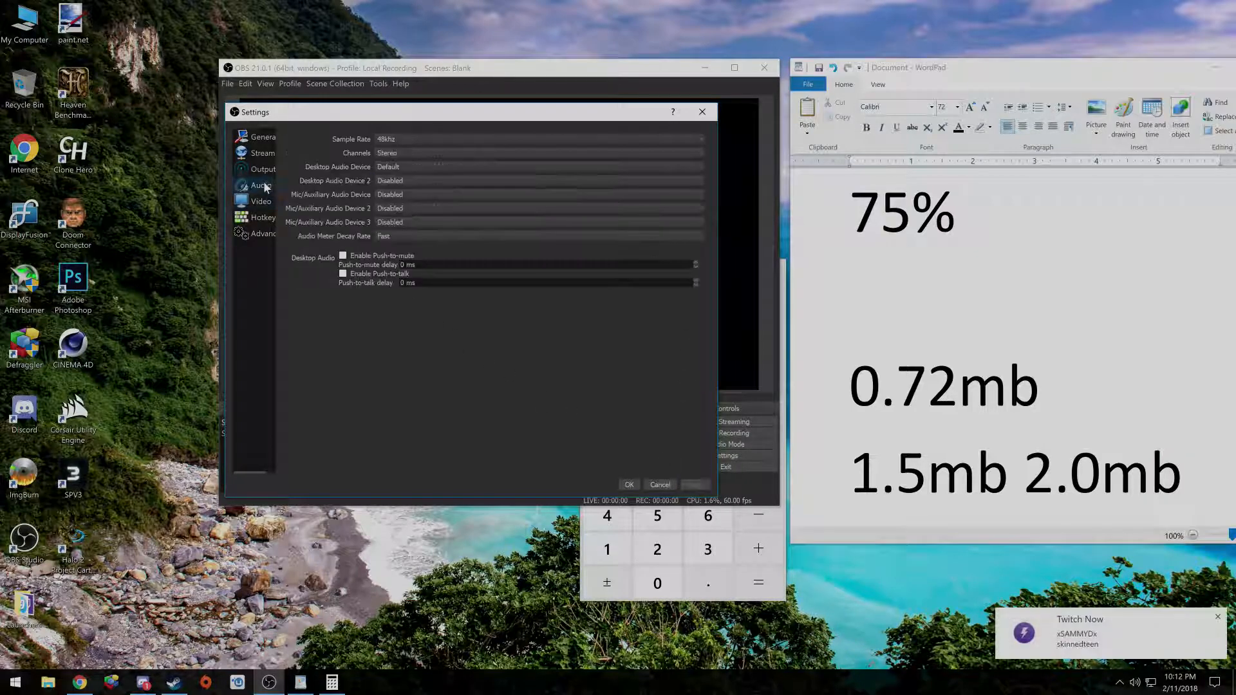
click(262, 168)
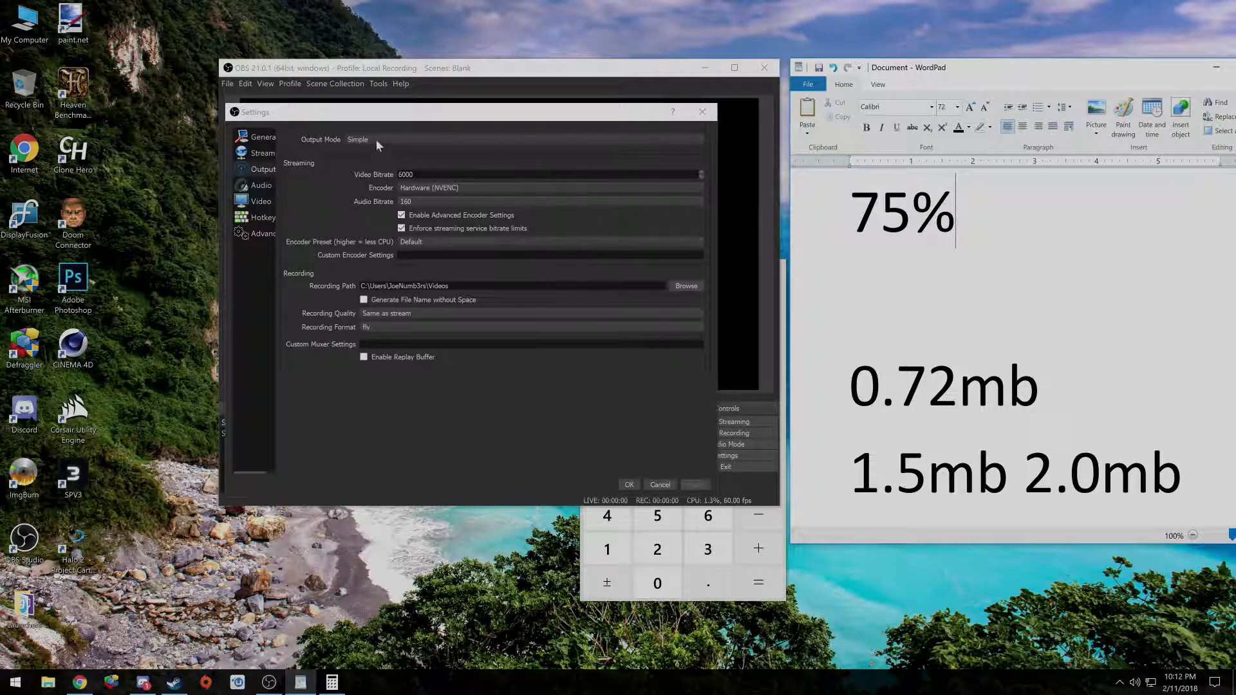
Step: In Advanced output mode set bitrate 500 with the medium CPU usage preset and apply it
click(363, 139)
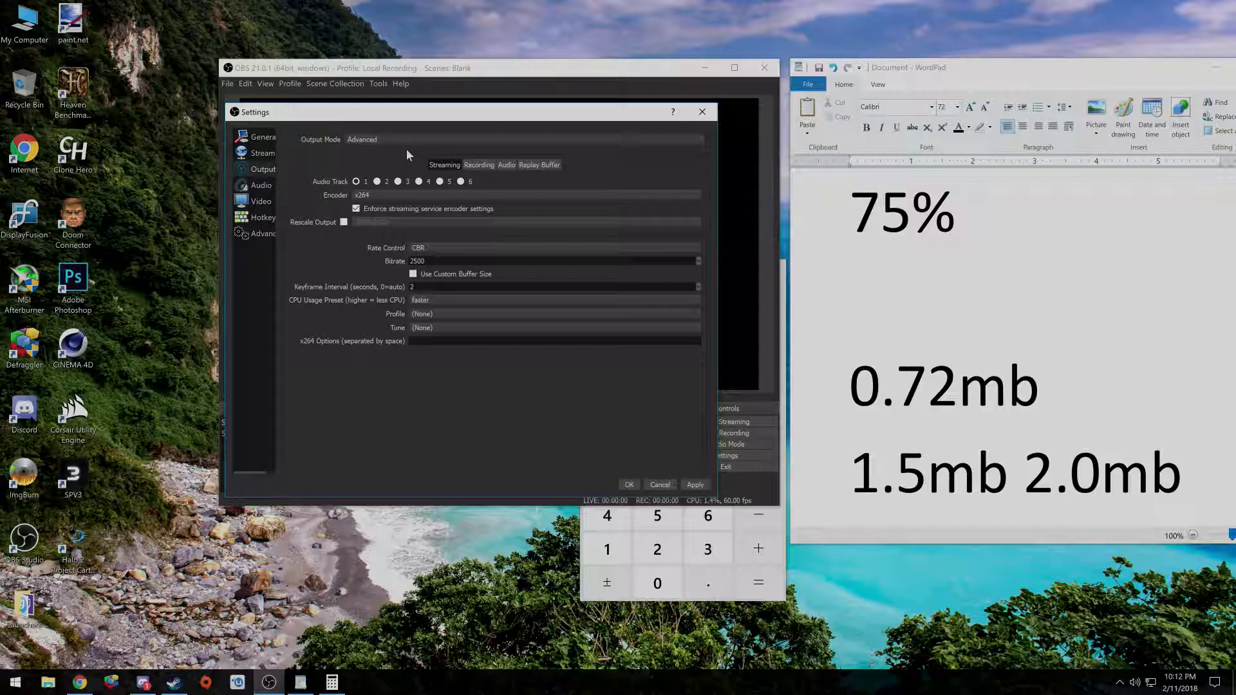
mouse_move(424, 254)
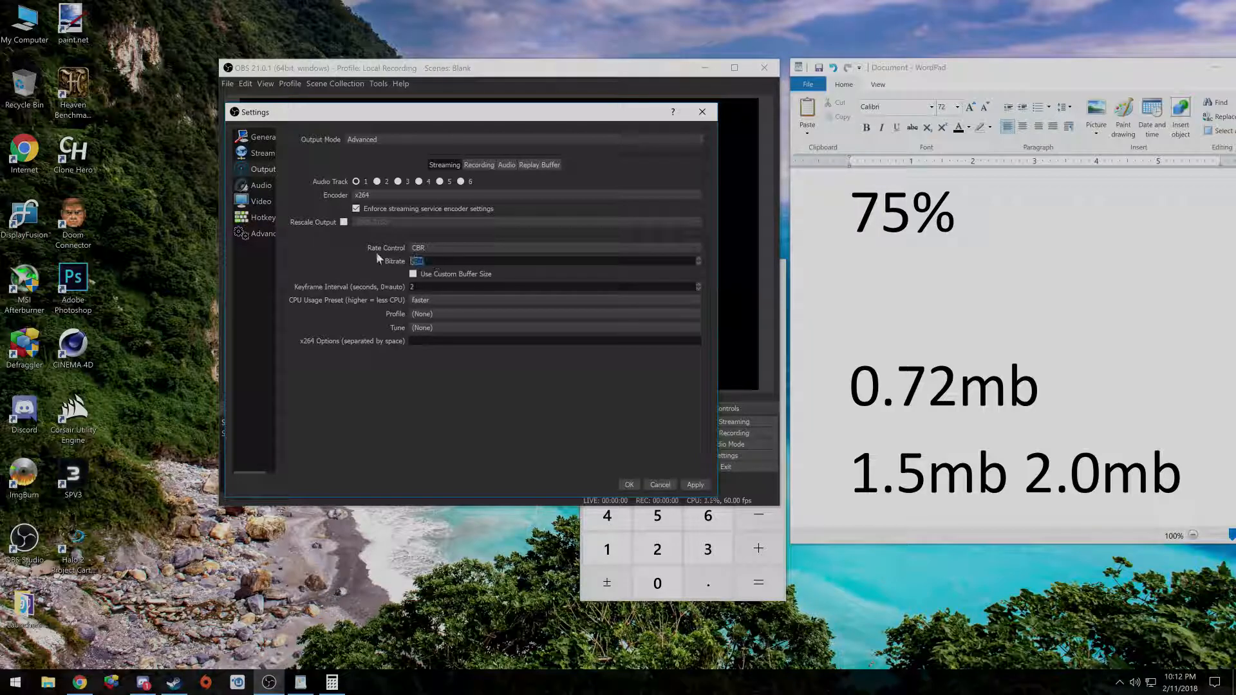
text(500)
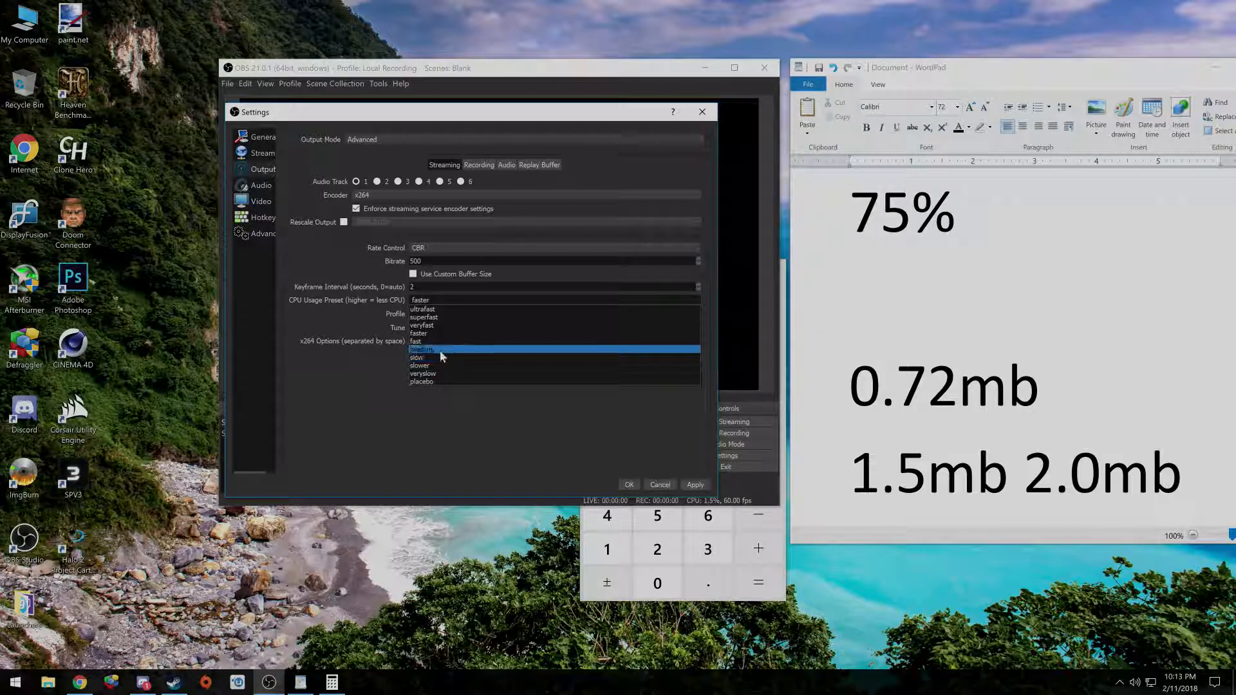
click(423, 349)
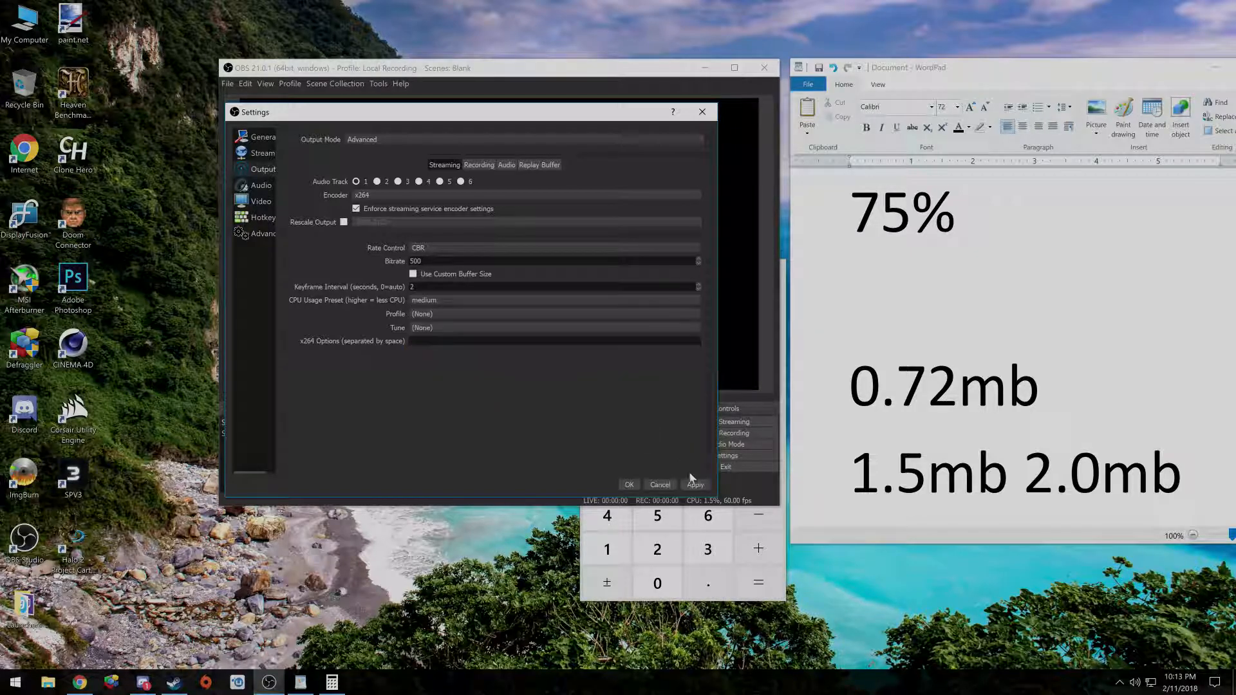
click(629, 484)
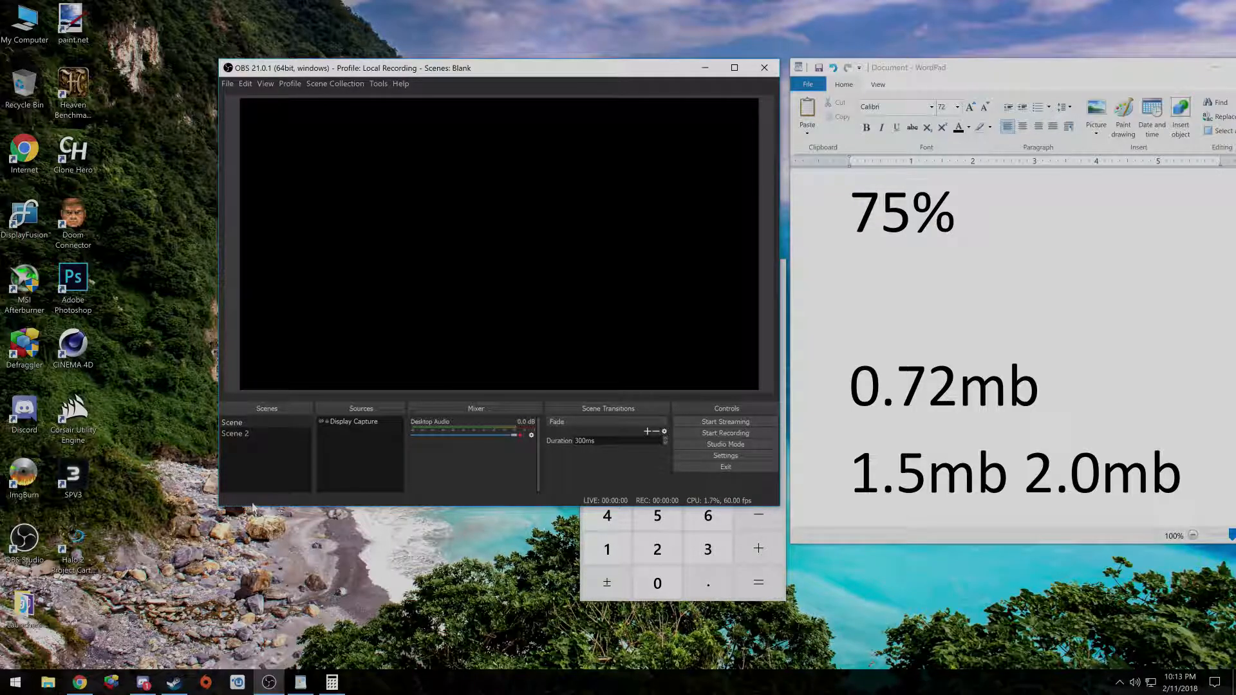
mouse_move(304, 501)
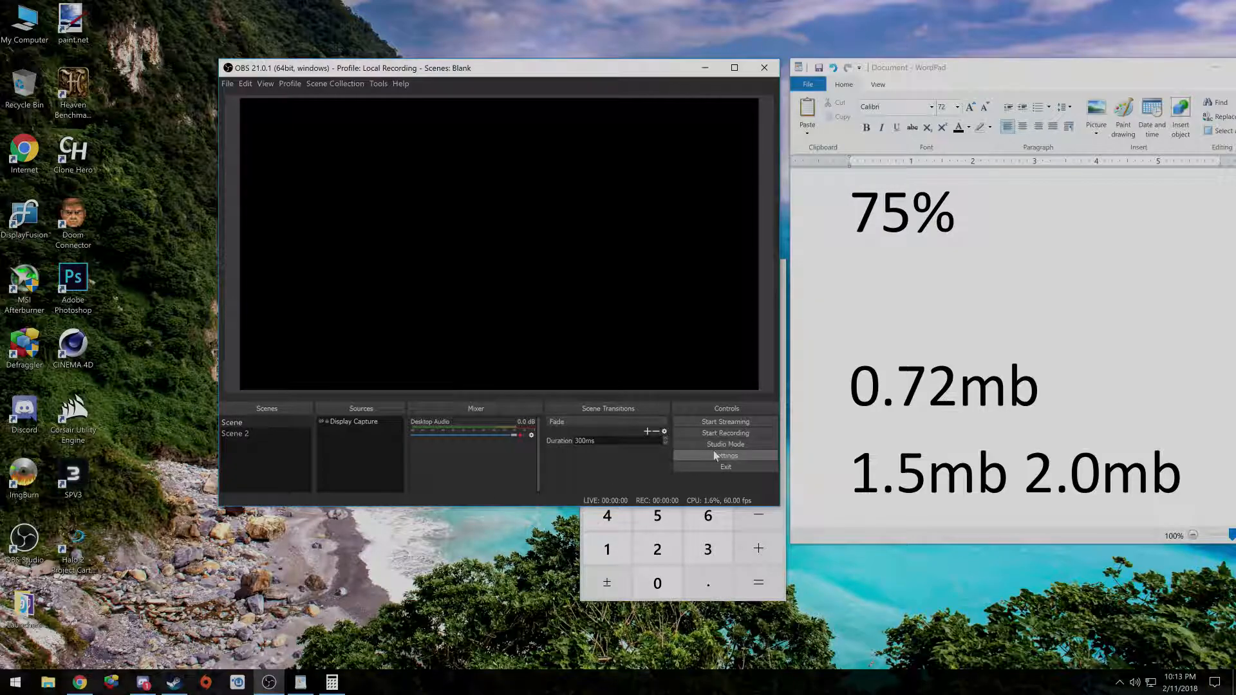
Step: Reopen the Settings window from the Controls panel
click(725, 456)
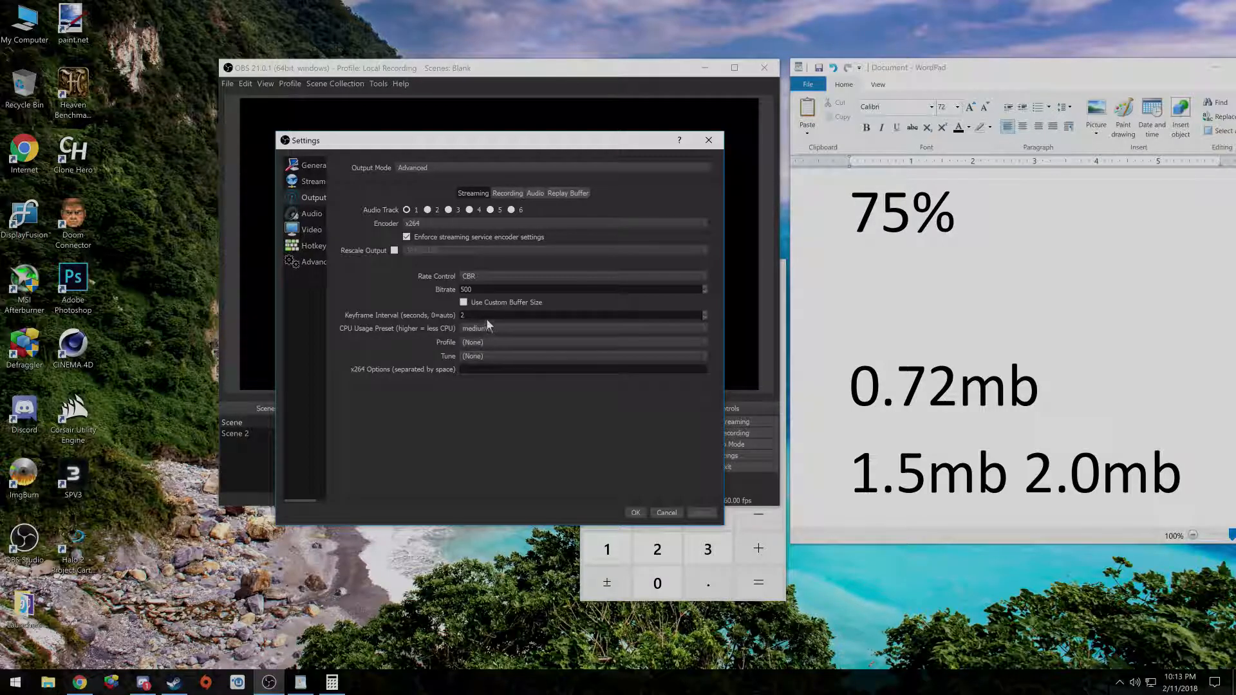
Step: Scale video output to 640x360 using the Lanczos downscale filter
click(311, 229)
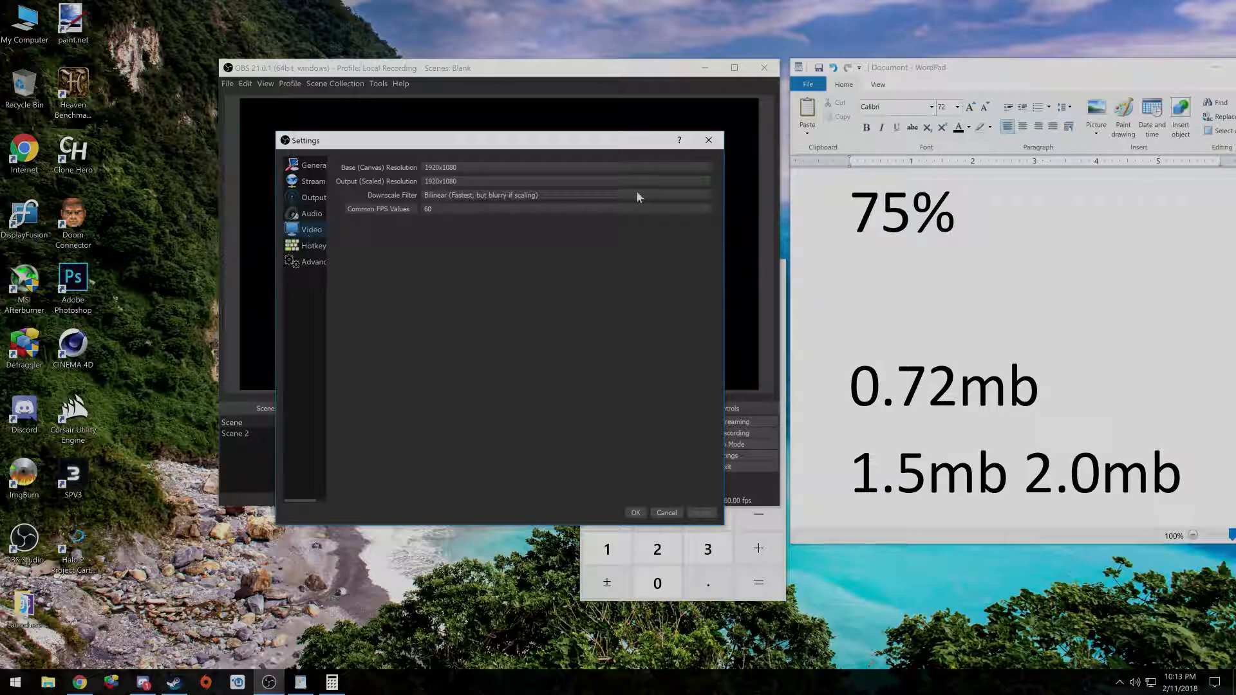
click(564, 181)
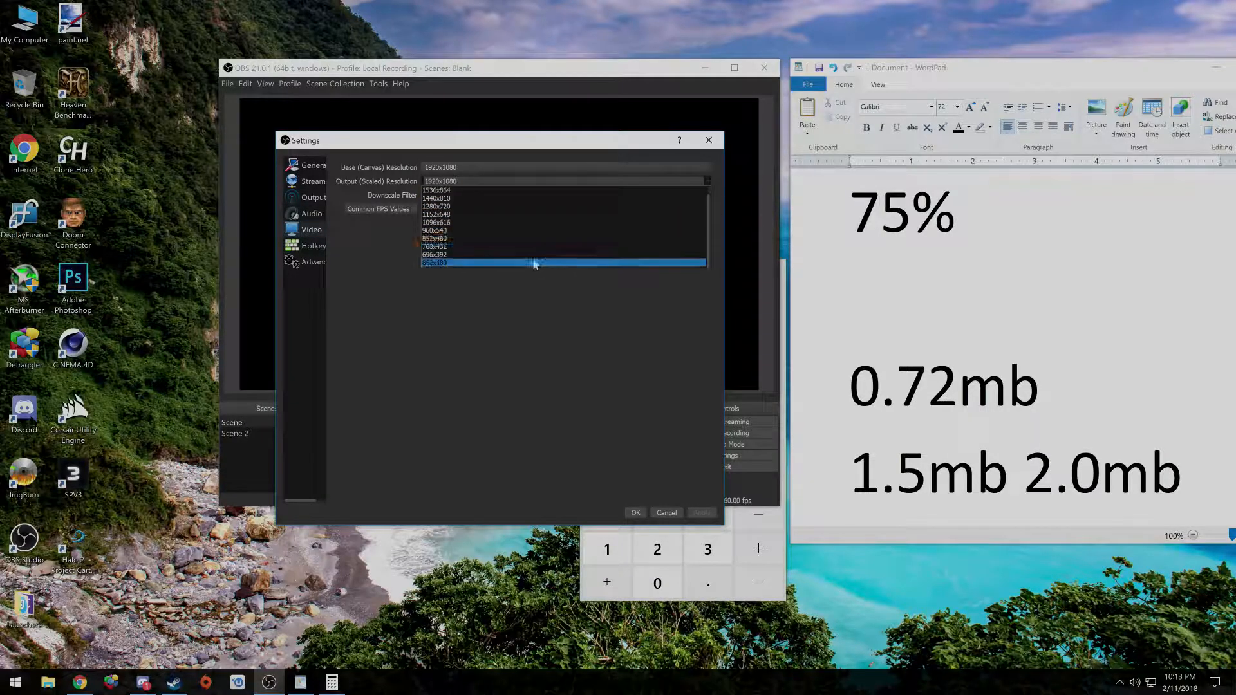
click(436, 262)
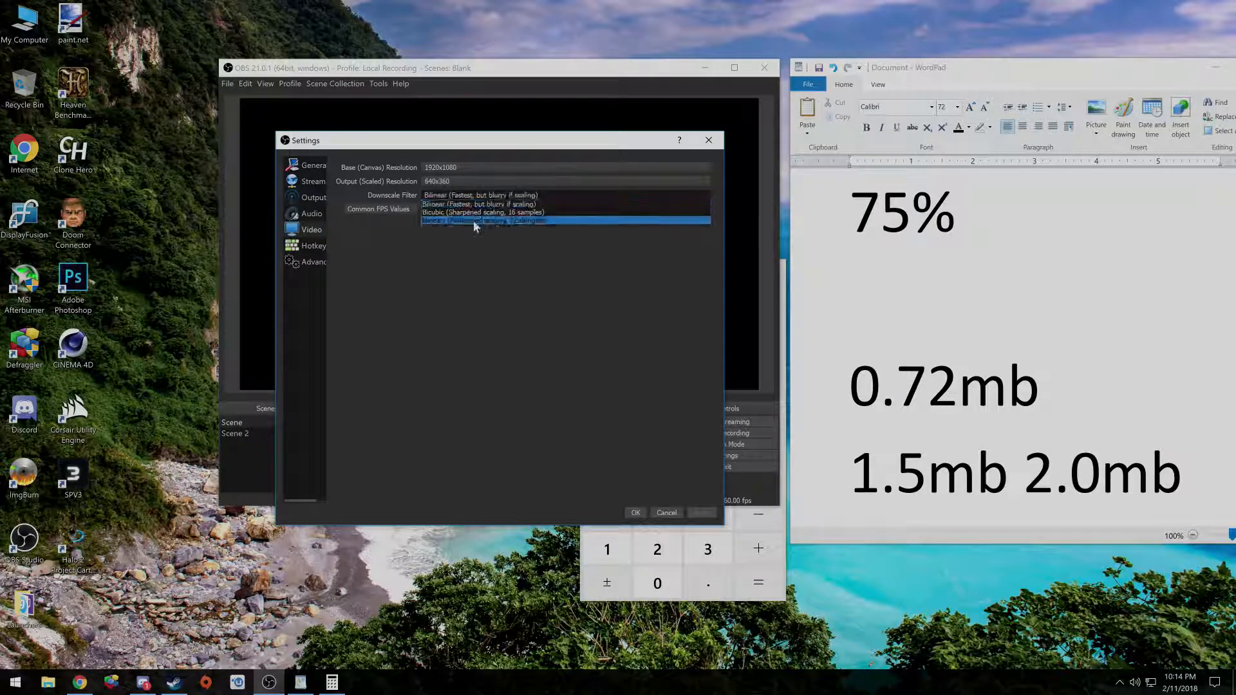
click(484, 220)
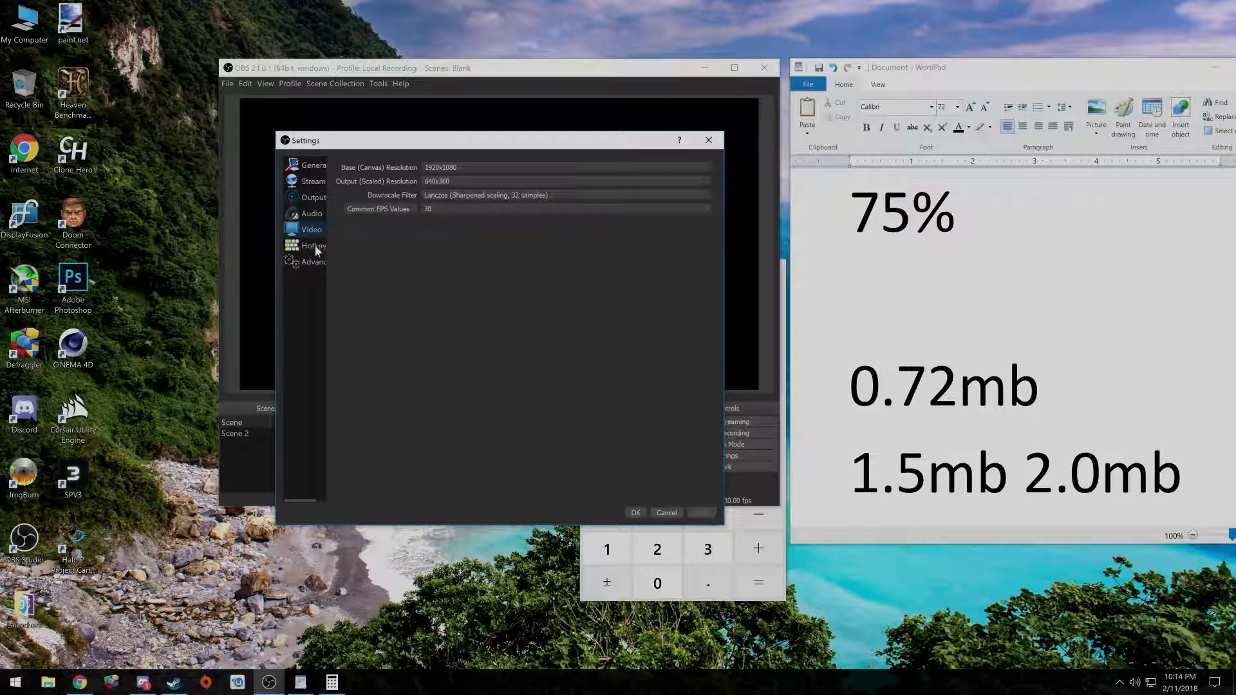
Step: Back in Output, confirm the CPU usage preset stays at medium
click(314, 197)
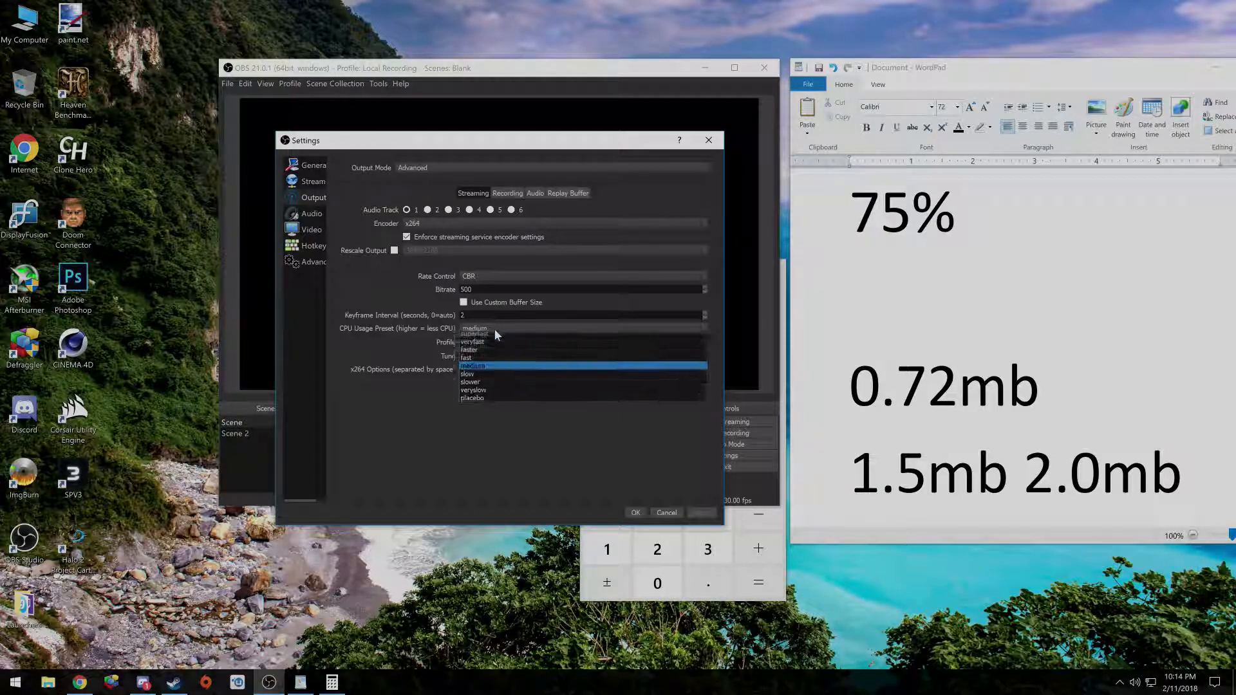
click(473, 364)
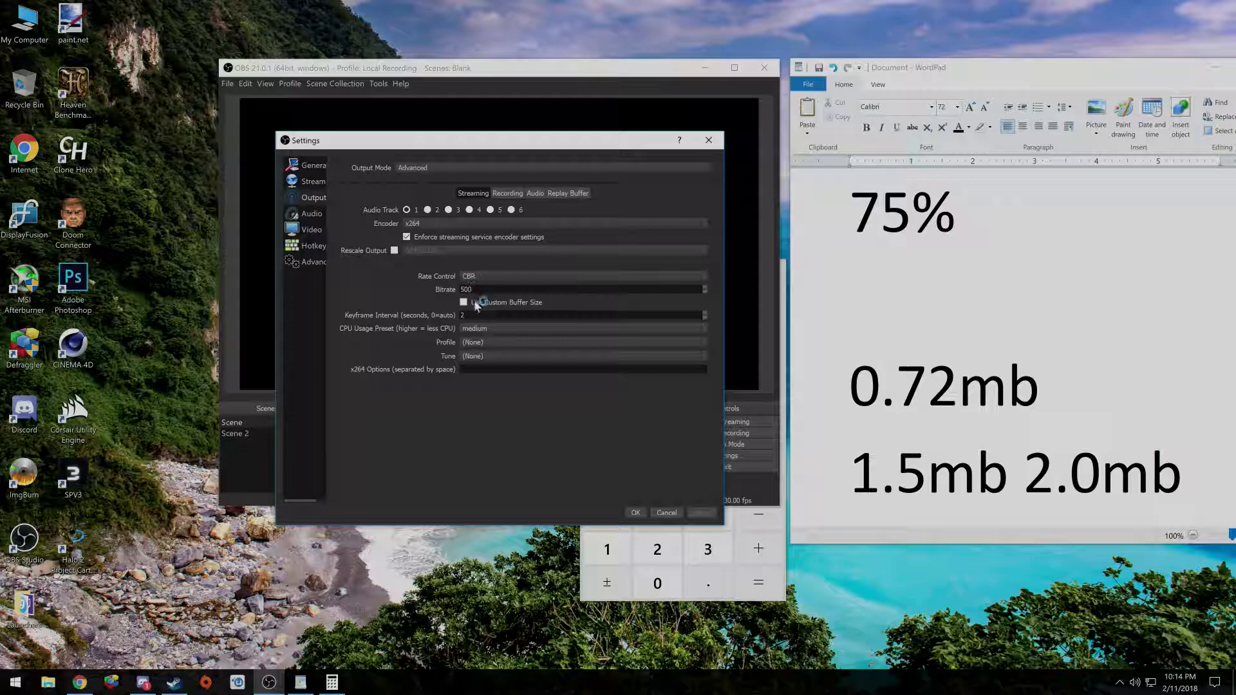
click(582, 329)
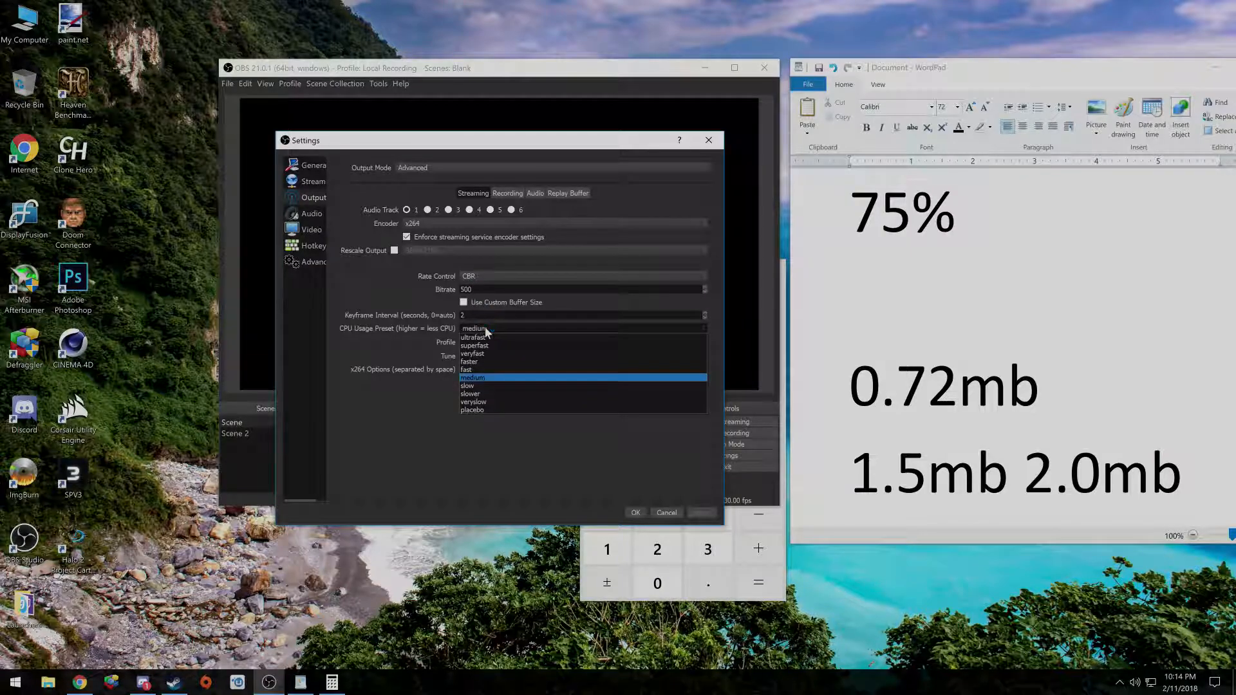
click(472, 377)
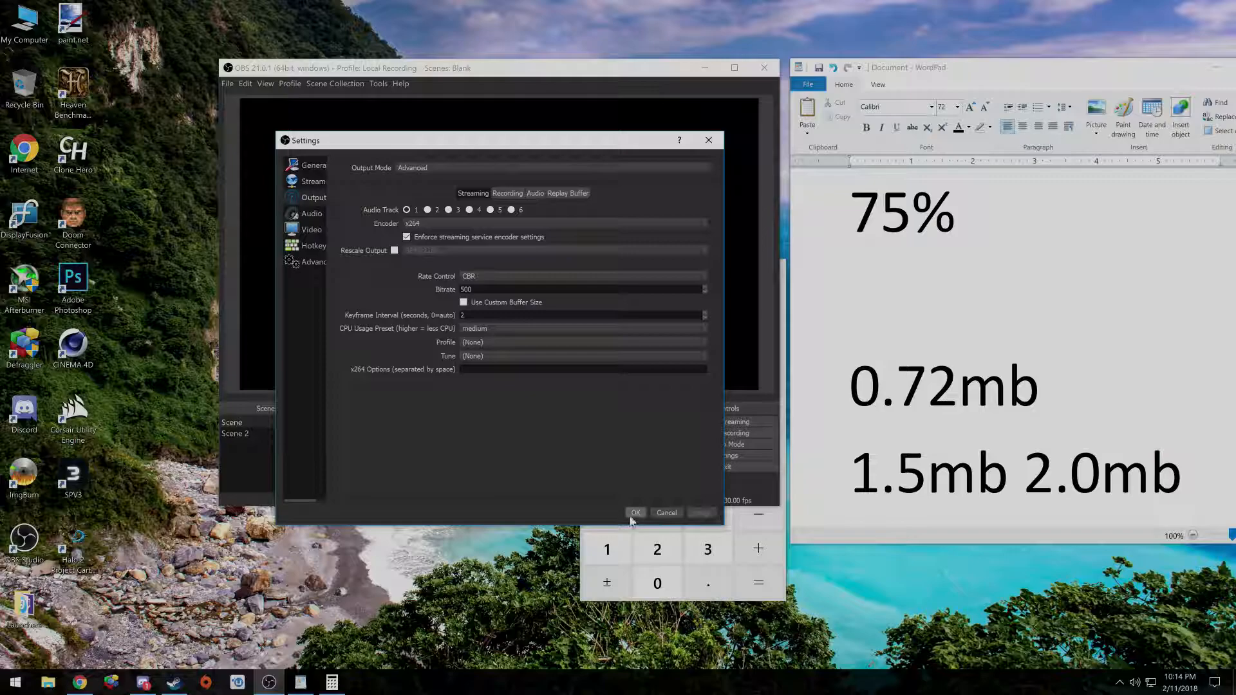
Step: Save the video changes, then reopen Settings on the Output page
click(635, 513)
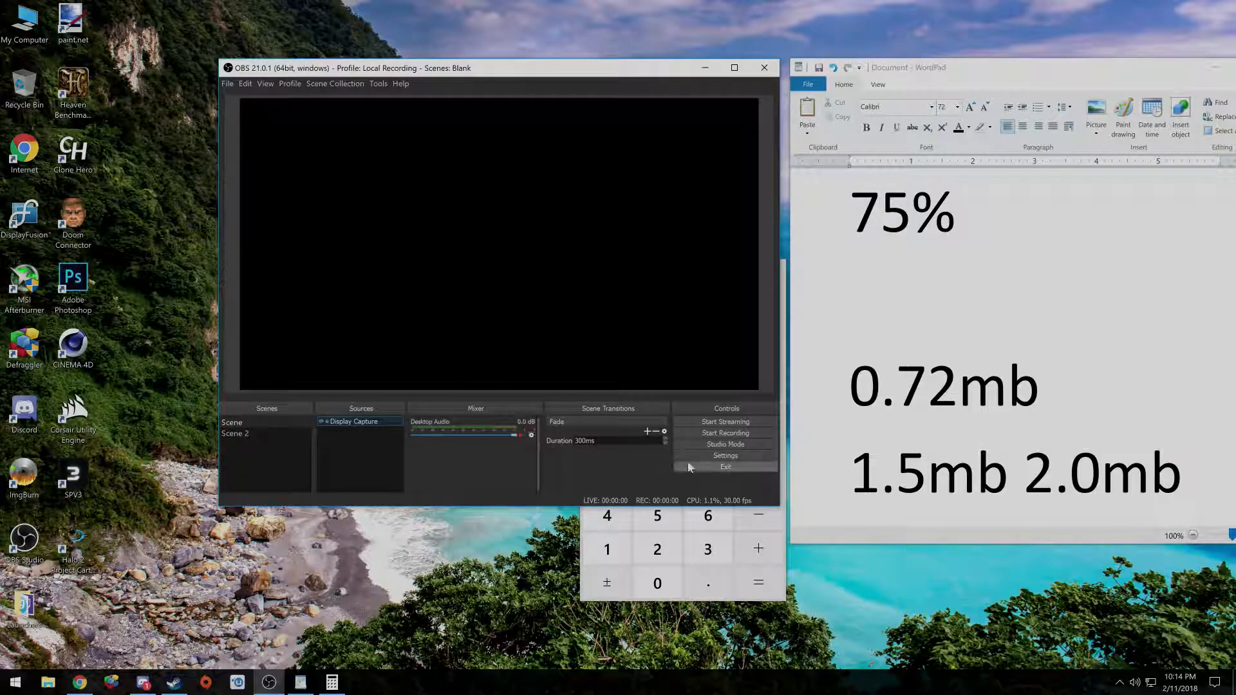
click(725, 455)
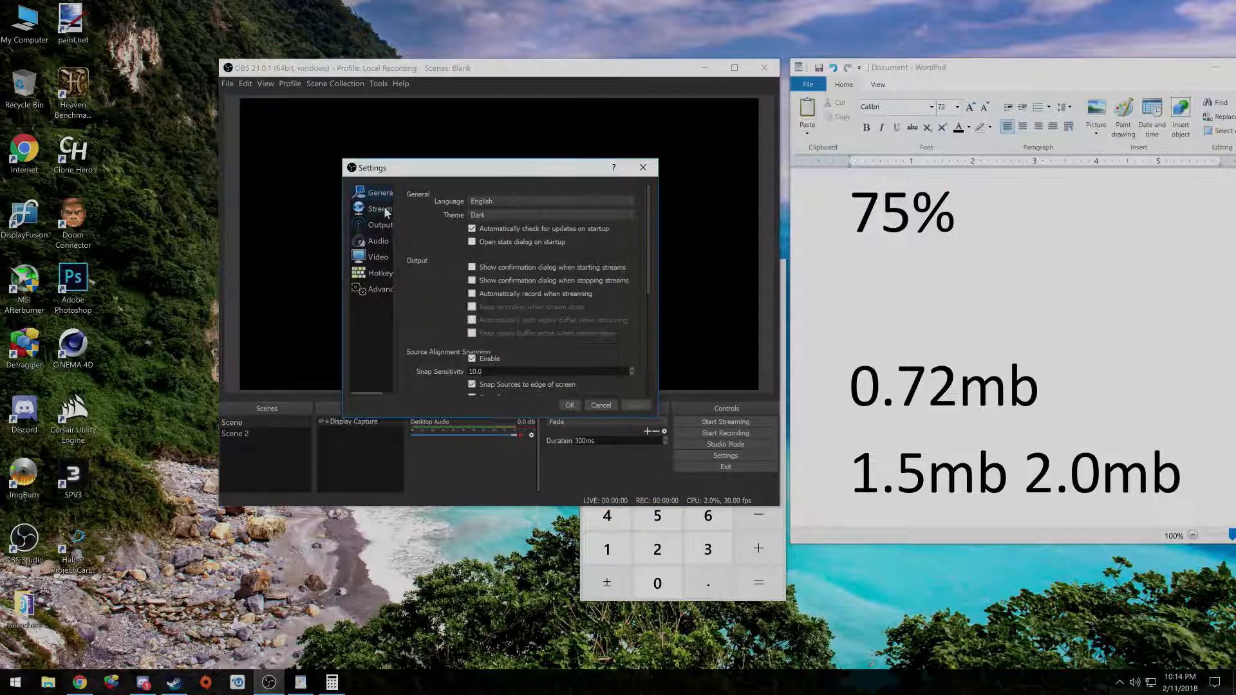
click(381, 224)
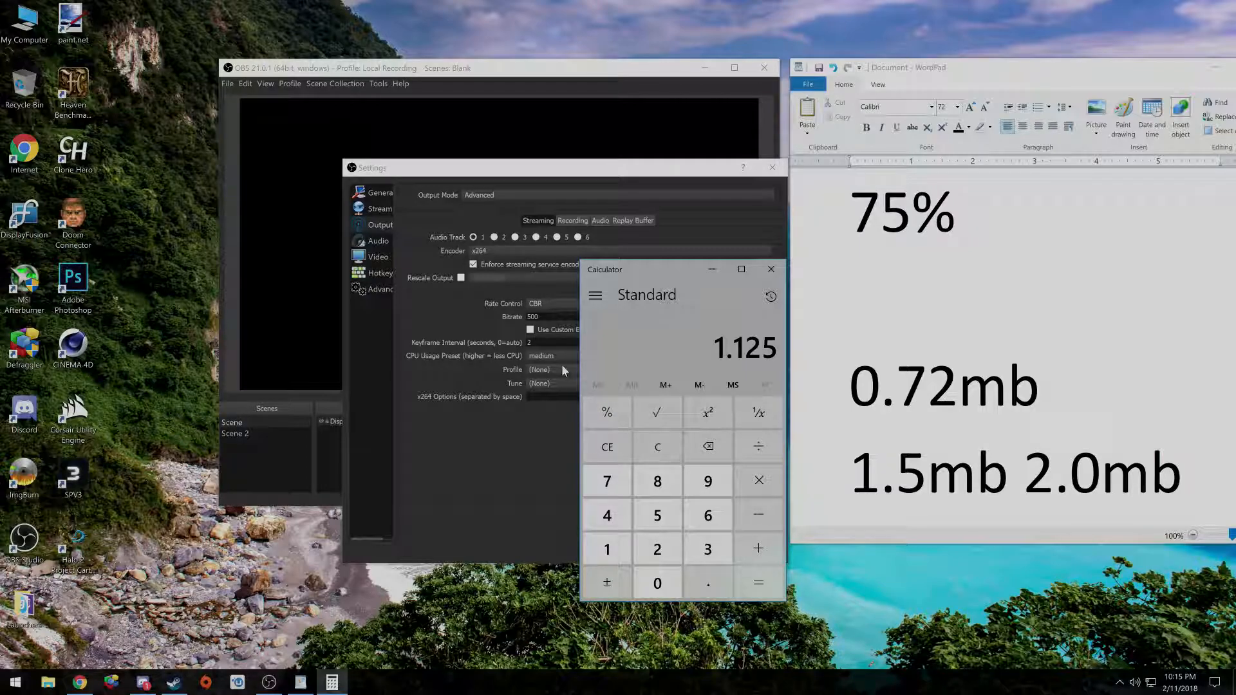
Step: Set the streaming CPU Usage Preset to veryfast and keep the encoder Profile at (None)
click(539, 355)
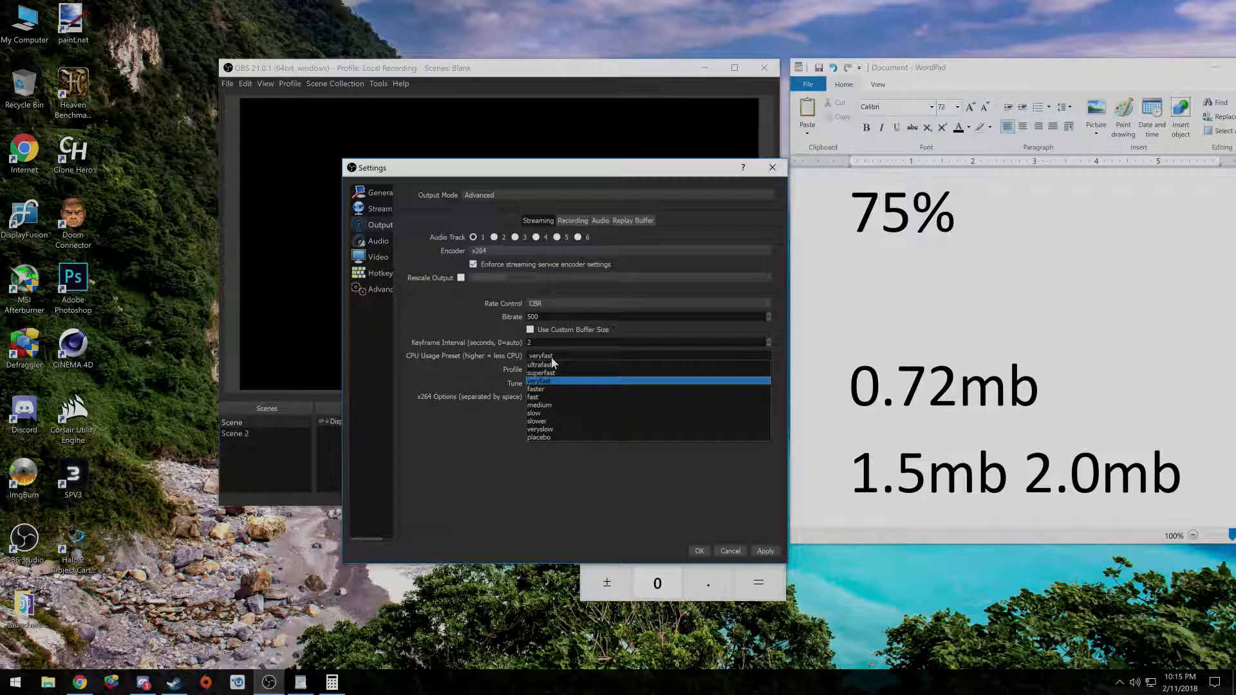
mouse_move(546, 397)
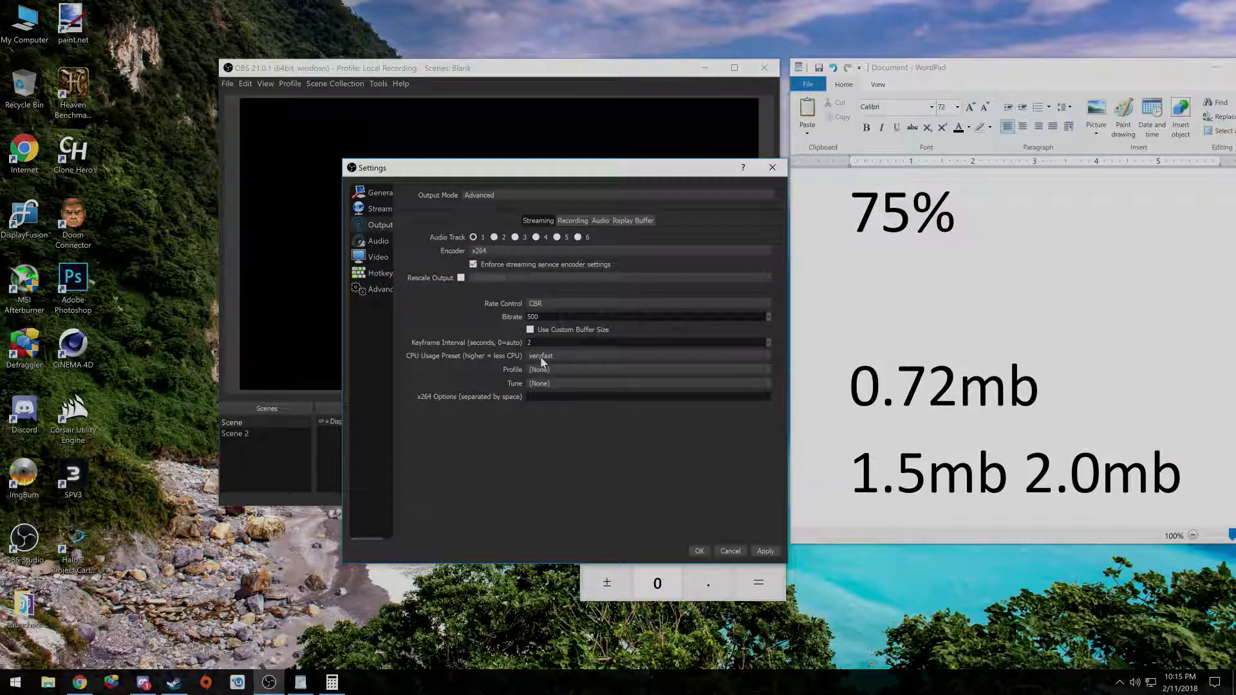
click(646, 355)
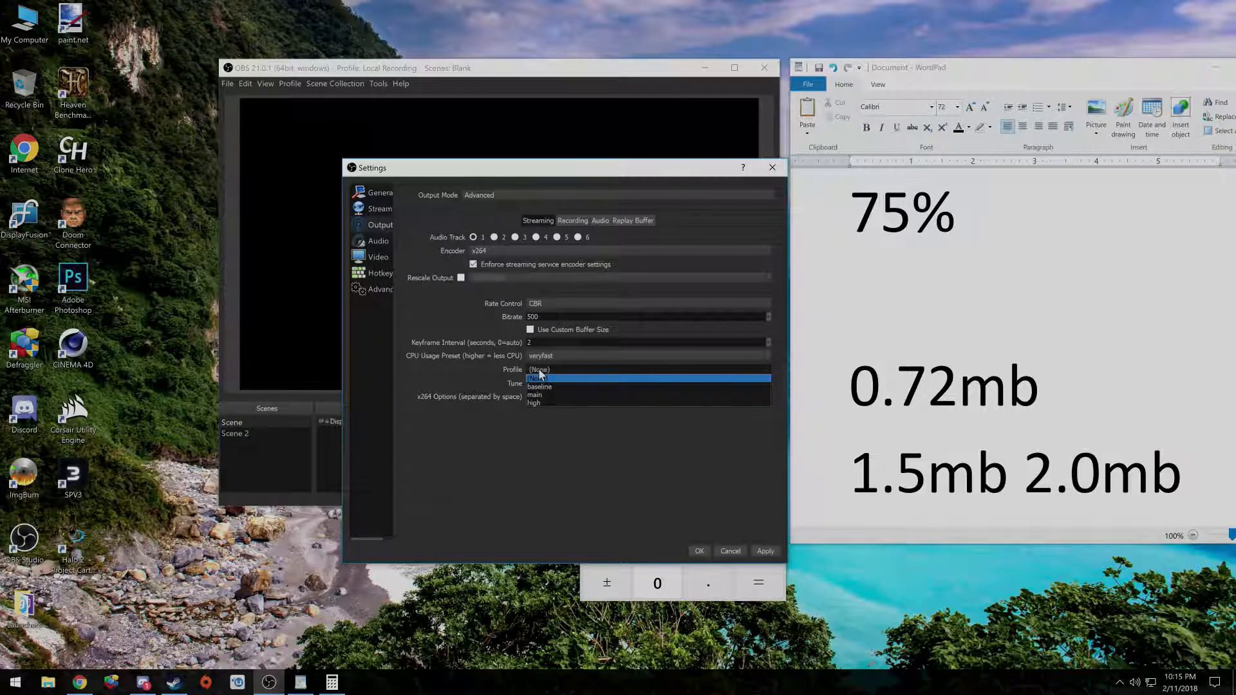
click(538, 378)
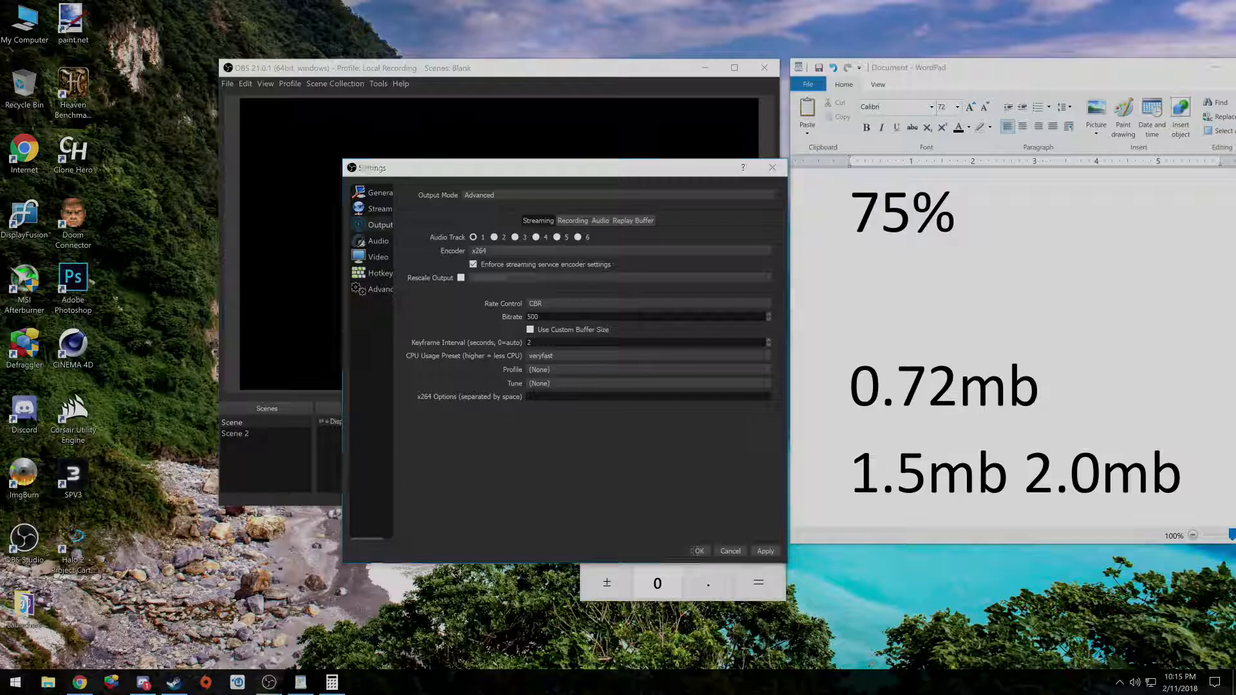